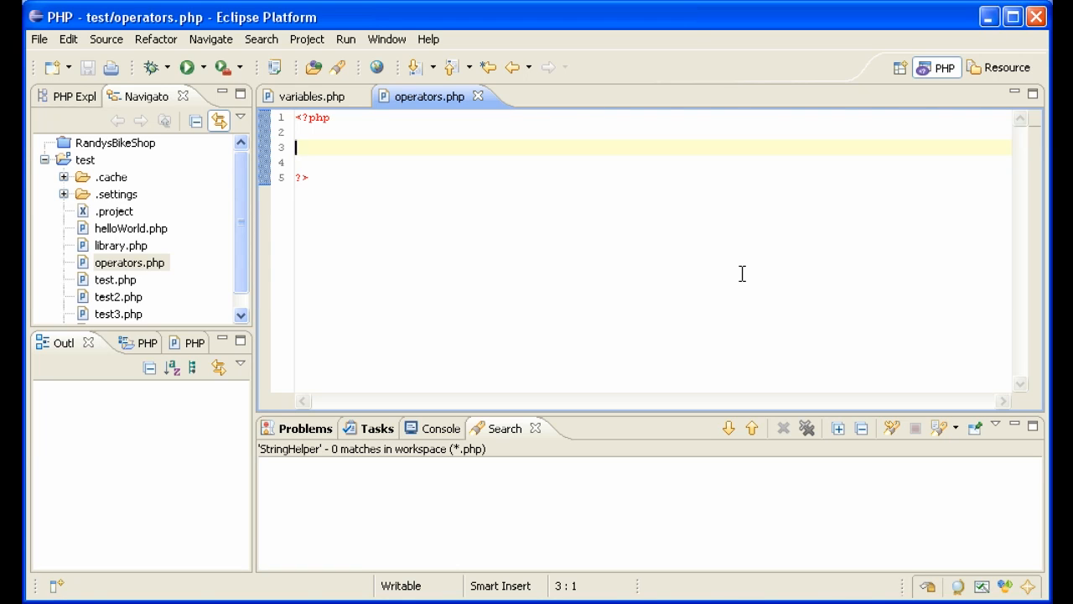
- Set $score to 50 and write if($score == 100) echoing the perfect score message
{"action": "type", "text": "$"}
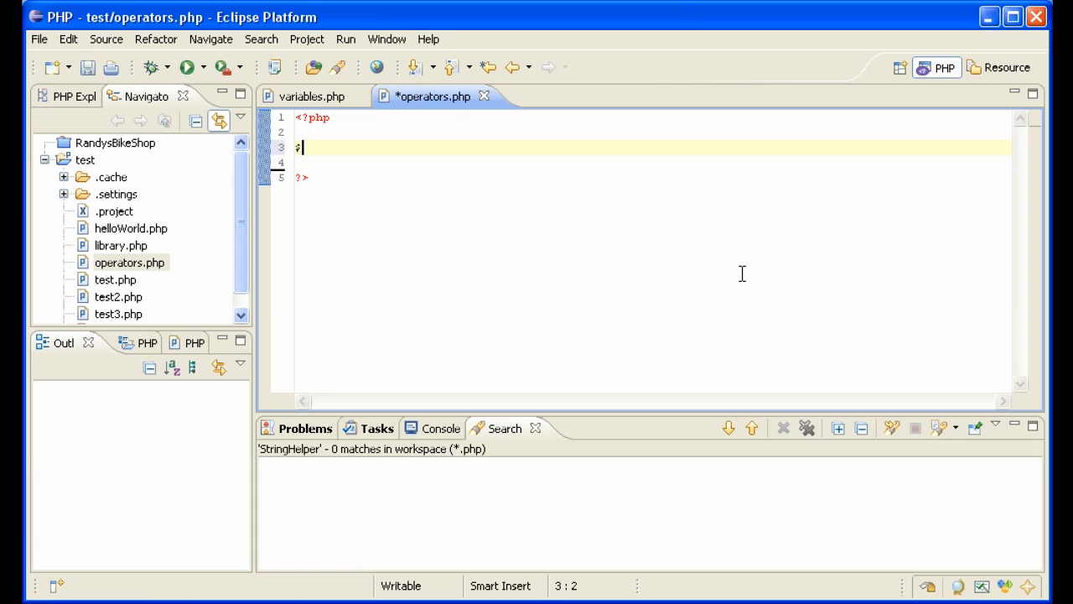
{"action": "type", "text": "score ="}
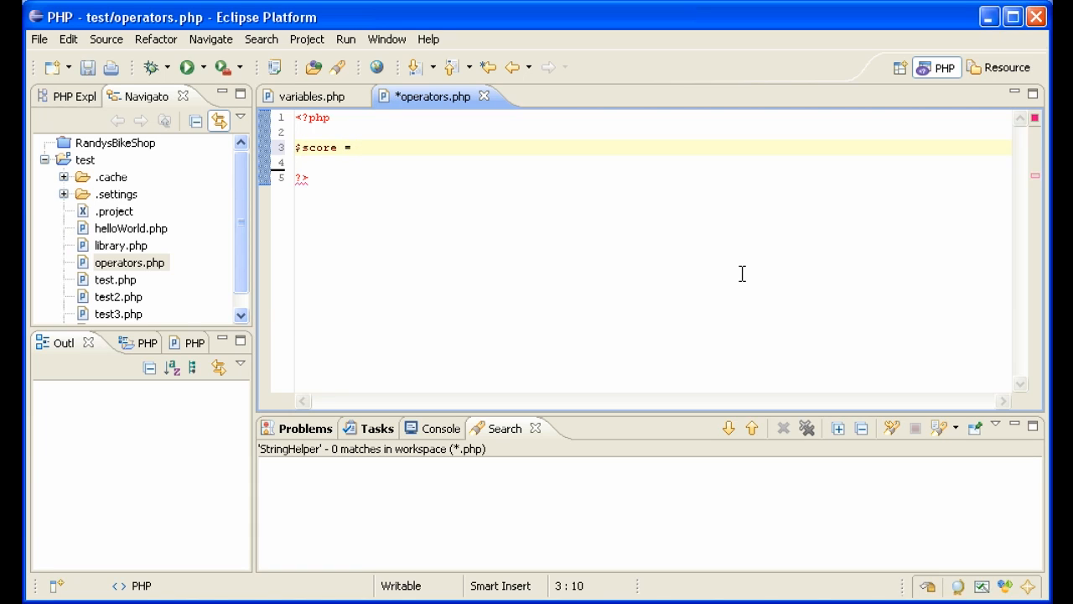
{"action": "type", "text": "50;"}
{"action": "type", "text": "if($score == "}
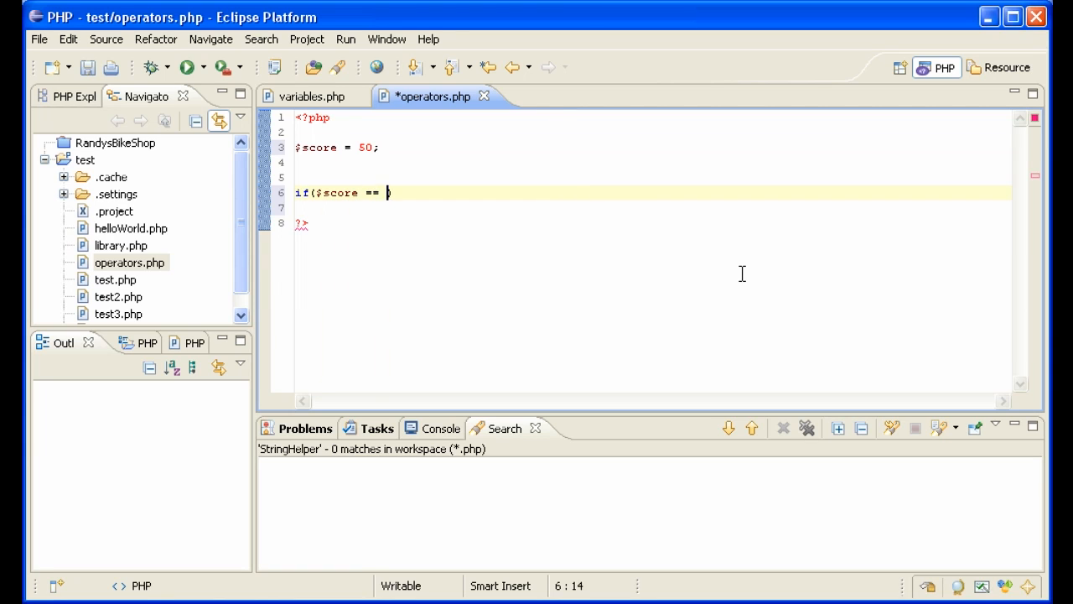
{"action": "type", "text": "100)"}
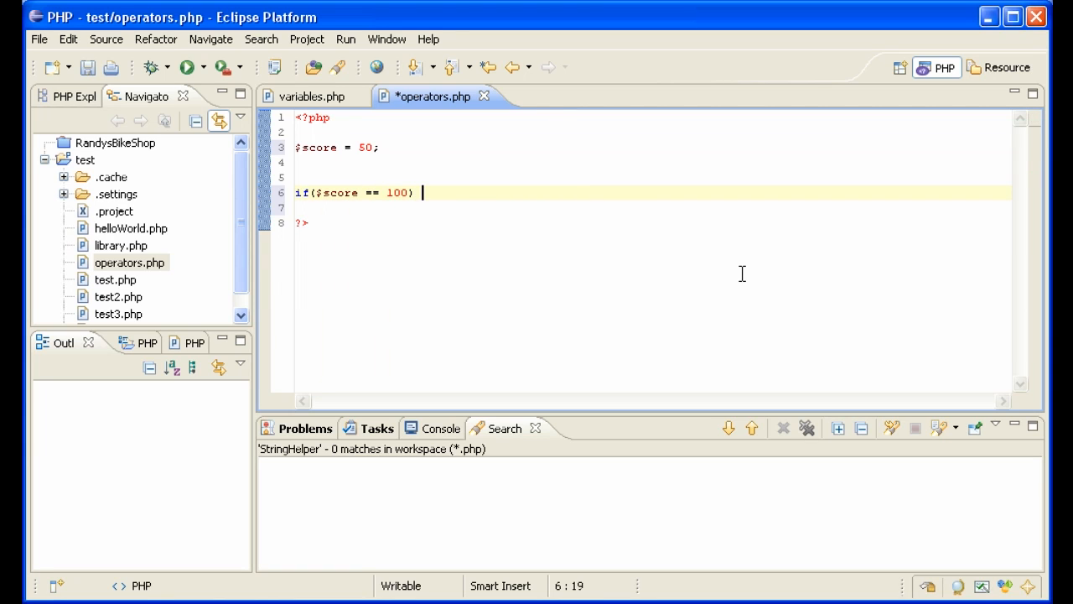
{"action": "type", "text": "{"}
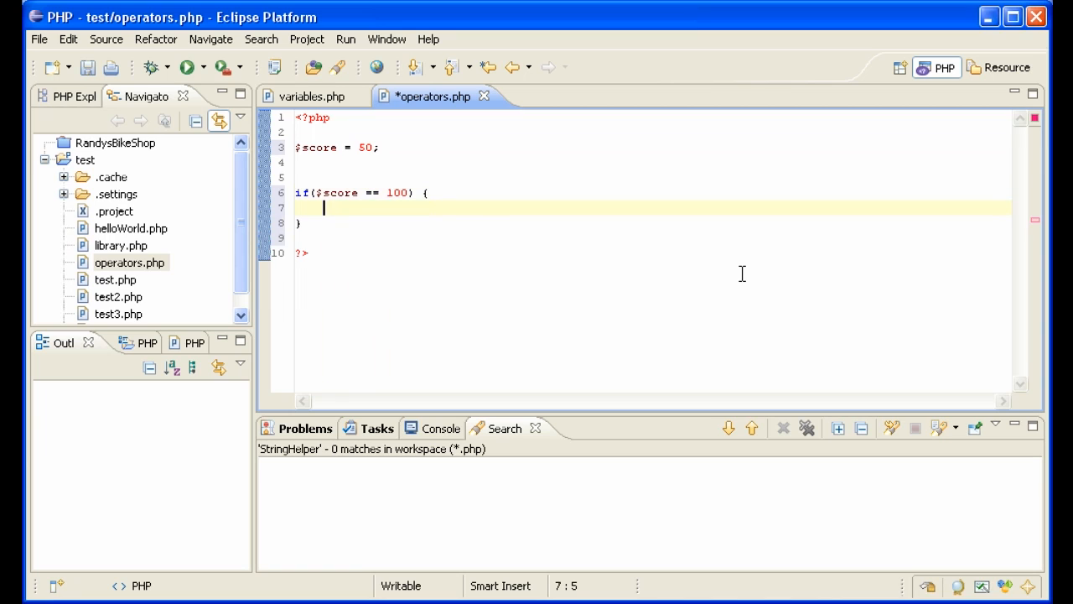
{"action": "type", "text": "echo 'You have a"}
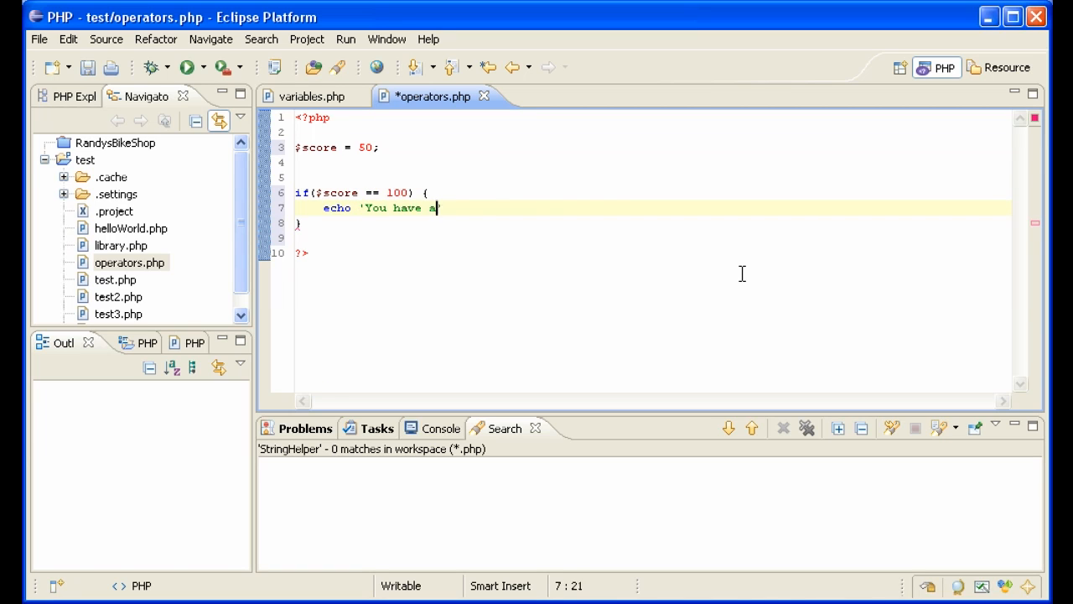
{"action": "type", "text": "perfect score."}
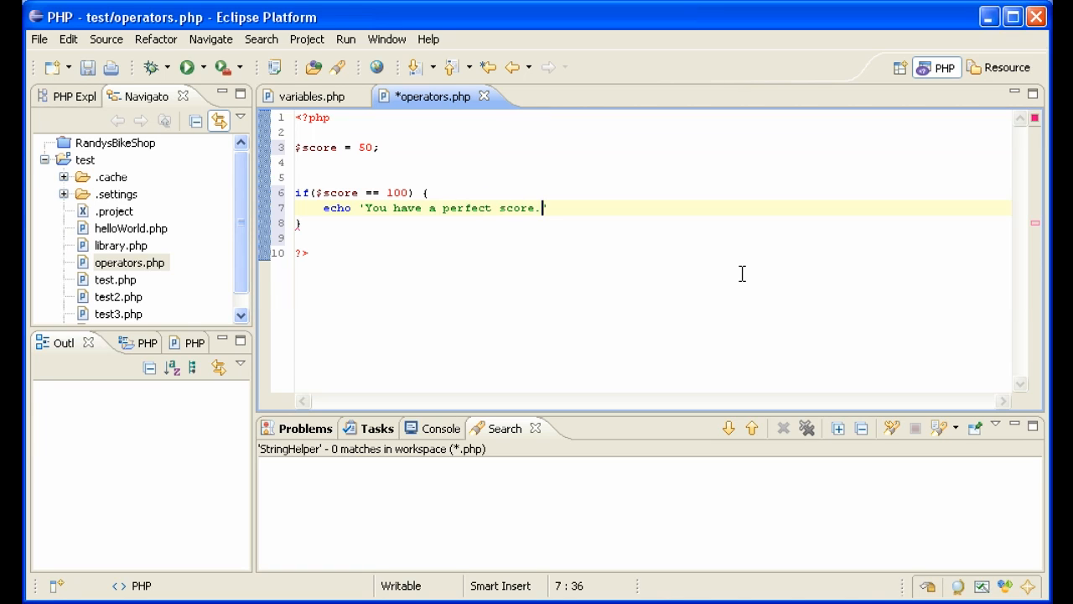
{"action": "type", "text": "."}
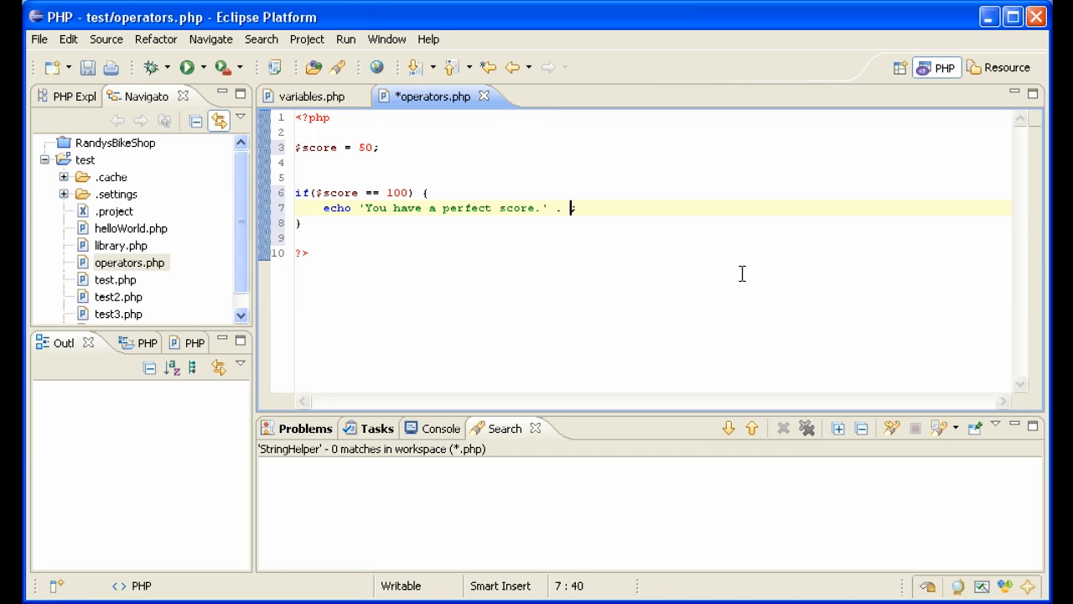
{"action": "type", "text": "'<br/>';"}
{"action": "left_click", "coordinate": [652, 223]}
{"action": "type", "text": " else {"}
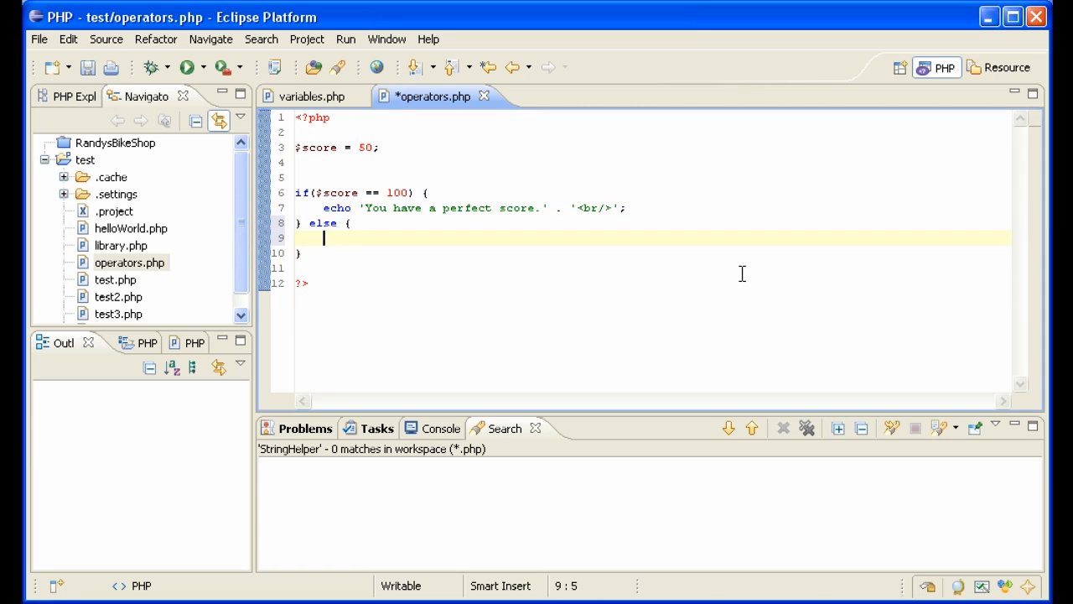
- Add the else branch echoing 'You do NOT have a perfect score' with '<br/>'
{"action": "type", "text": "echo 'You do"}
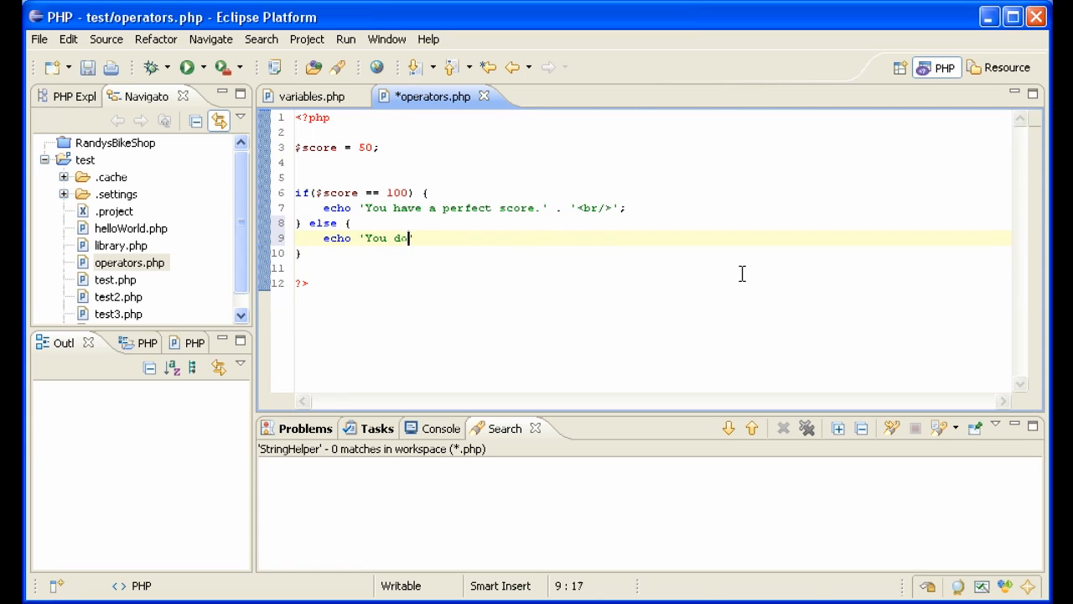
{"action": "type", "text": "NOT have a perfect sc"}
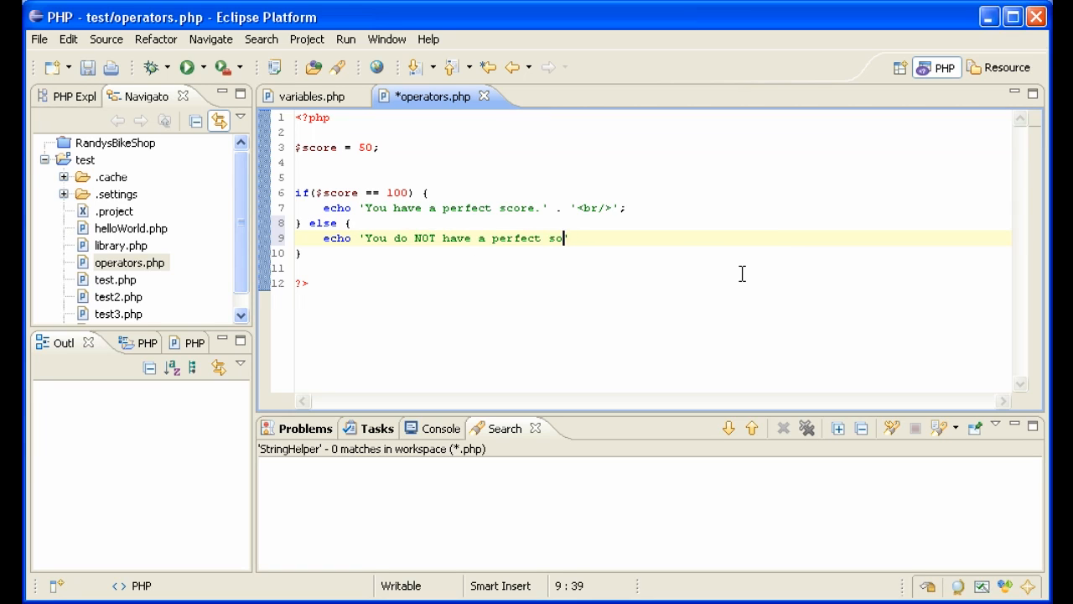
{"action": "type", "text": "re' . '"}
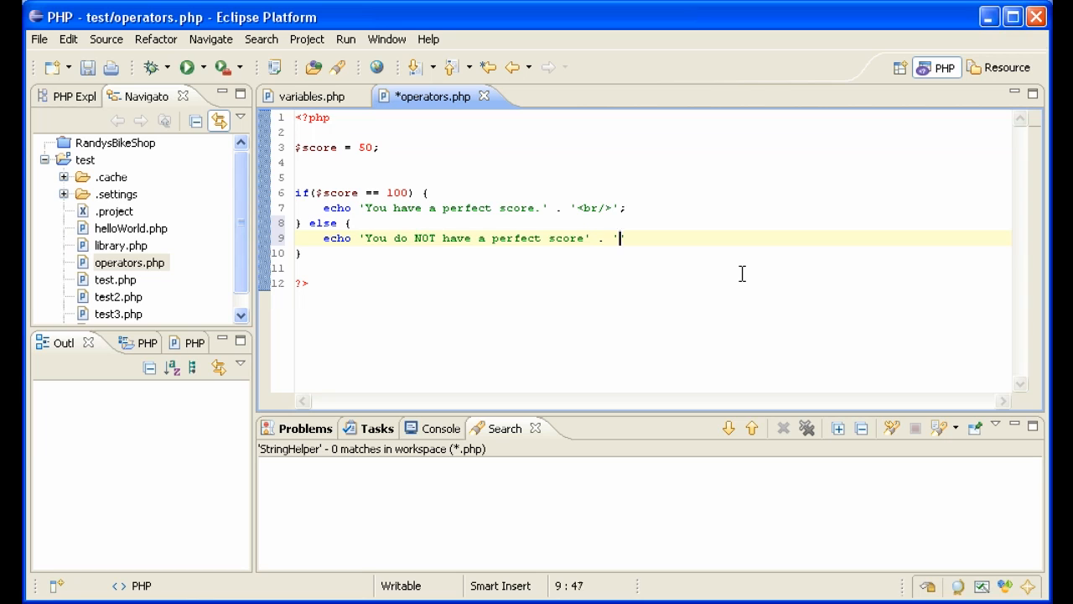
{"action": "type", "text": "<br/>"}
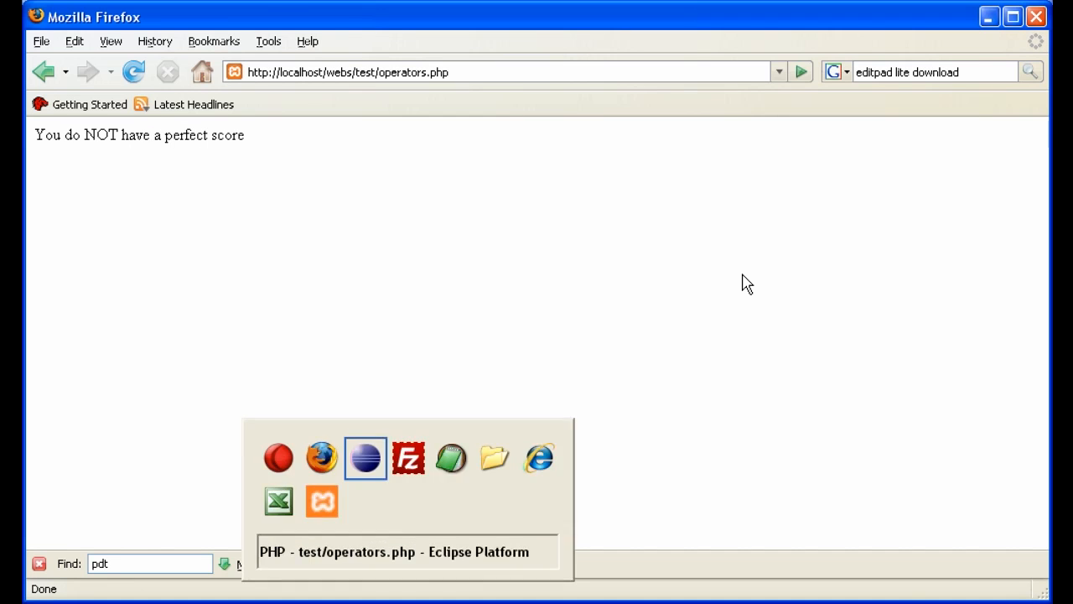
- Change the condition to a single equals ($score = 100) and recheck Firefox
{"action": "left_click", "coordinate": [364, 457]}
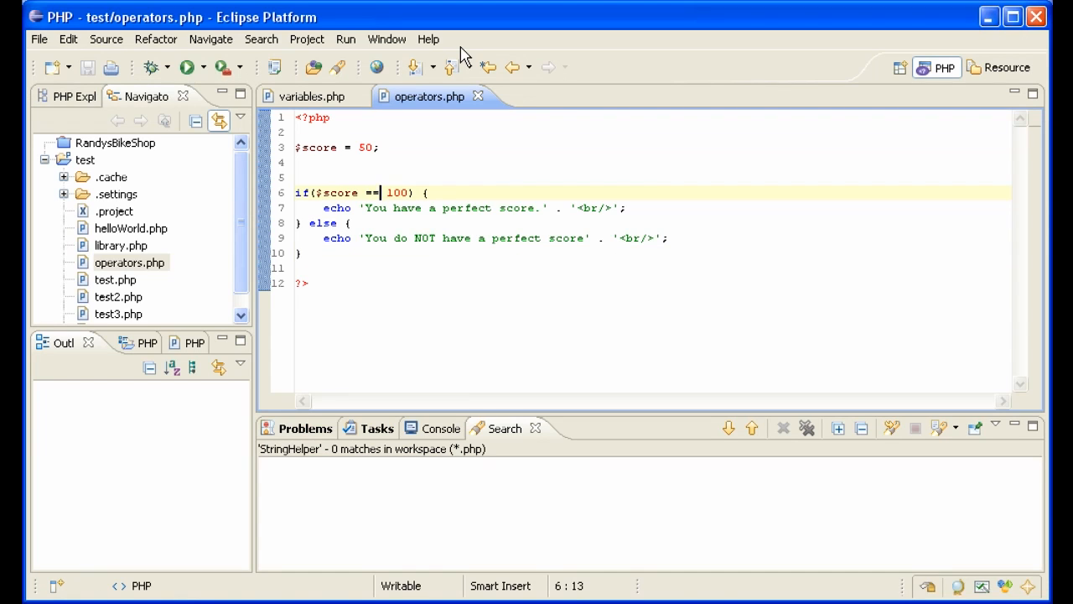
{"action": "key", "text": "BackSpace"}
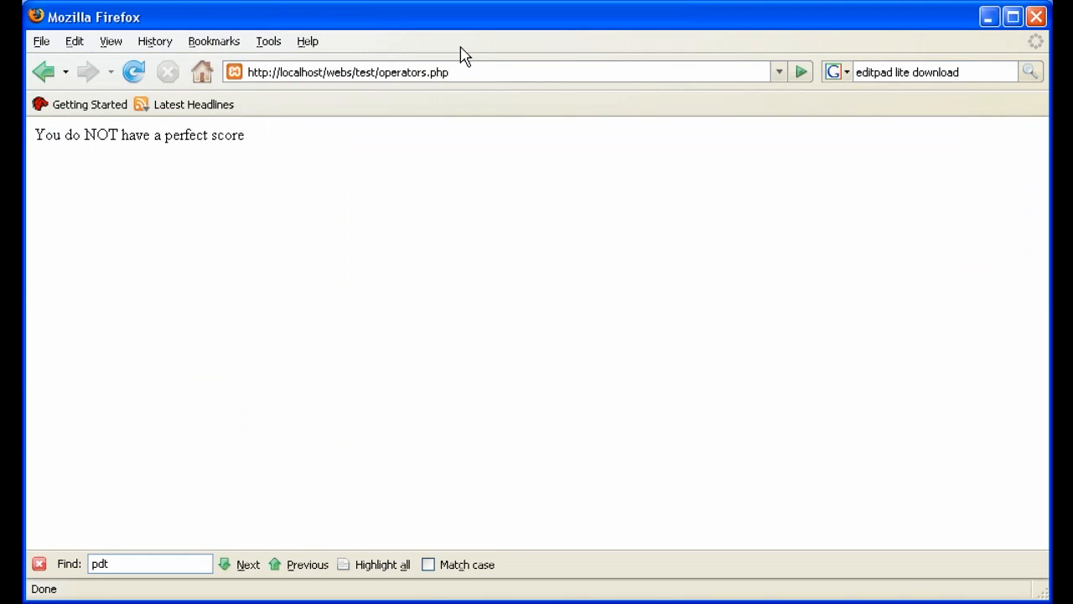
{"action": "left_click", "coordinate": [133, 71]}
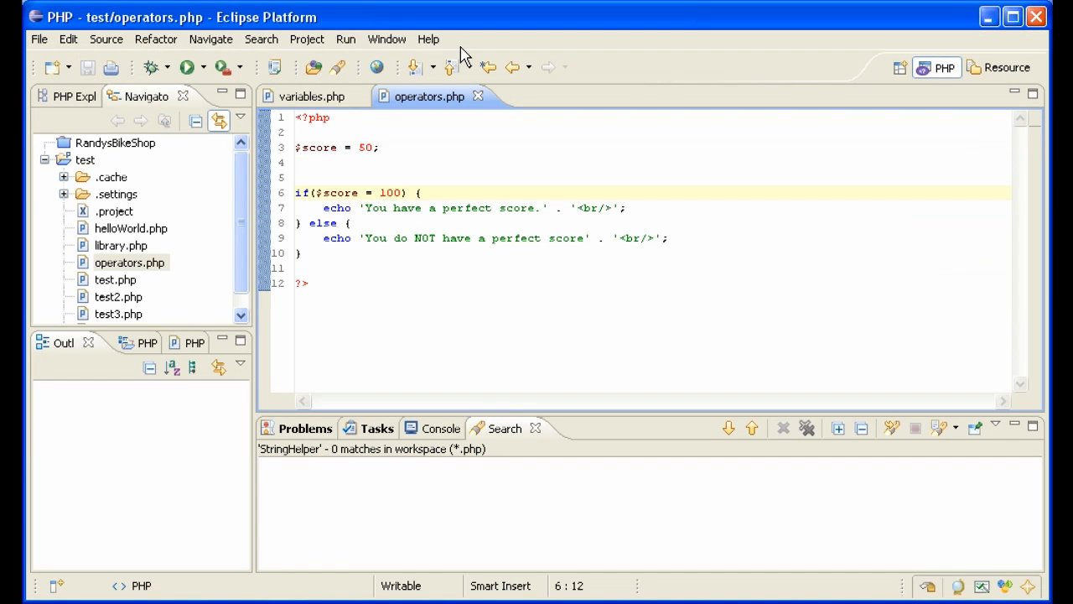
- Place the cursor in the if condition and select the score variable
{"action": "left_click", "coordinate": [314, 192]}
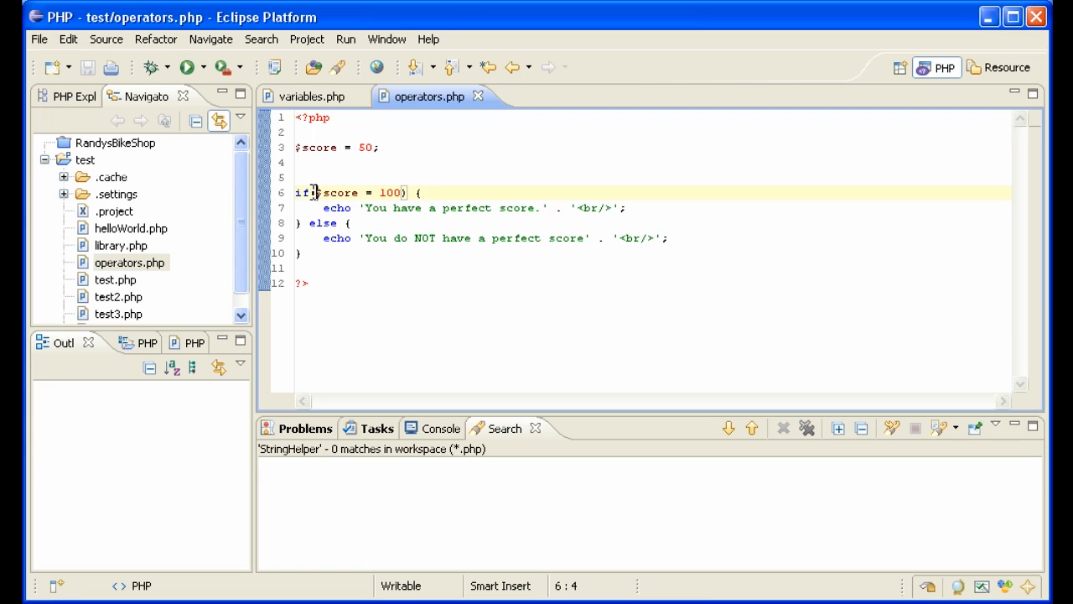
{"action": "double_click", "coordinate": [325, 192]}
{"action": "type", "text": "="}
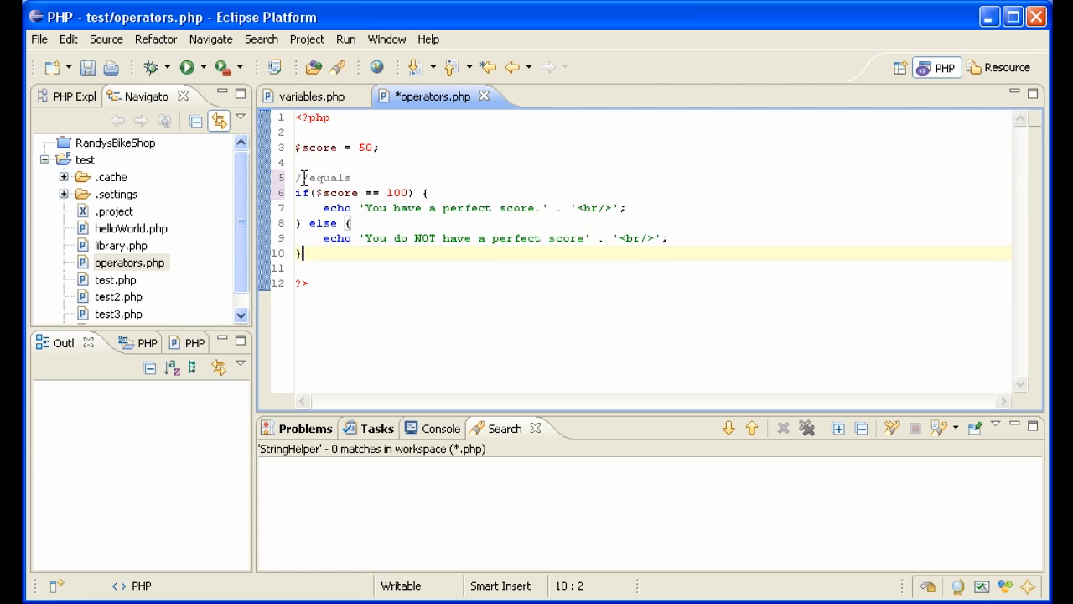
- Write a // not equal if($score != 0) block echoing non-zero or 'Your score is zero.'
{"action": "type", "text": "//not"}
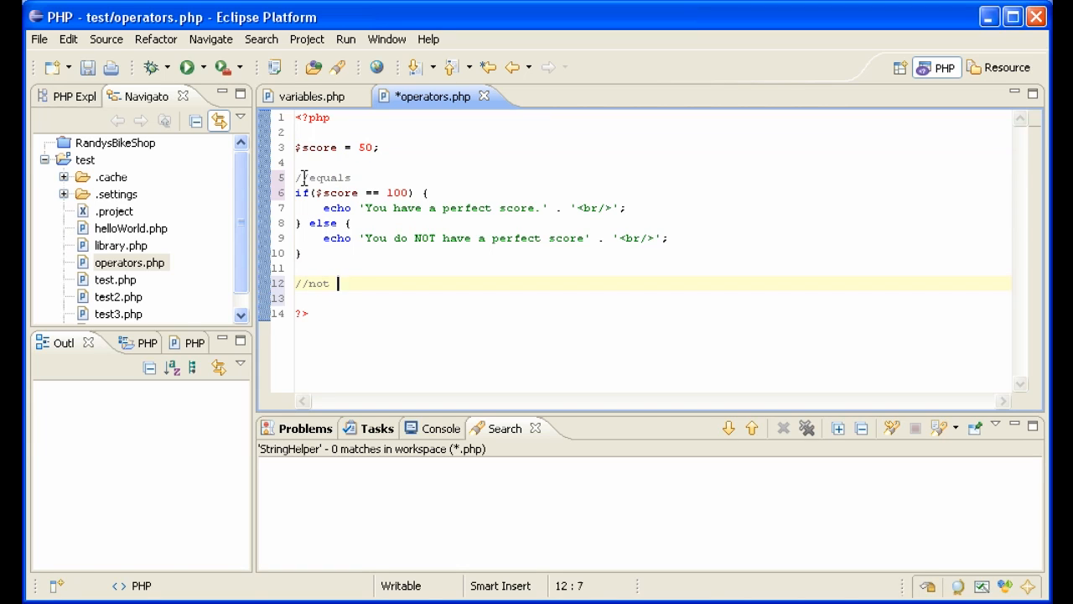
{"action": "type", "text": "equal"}
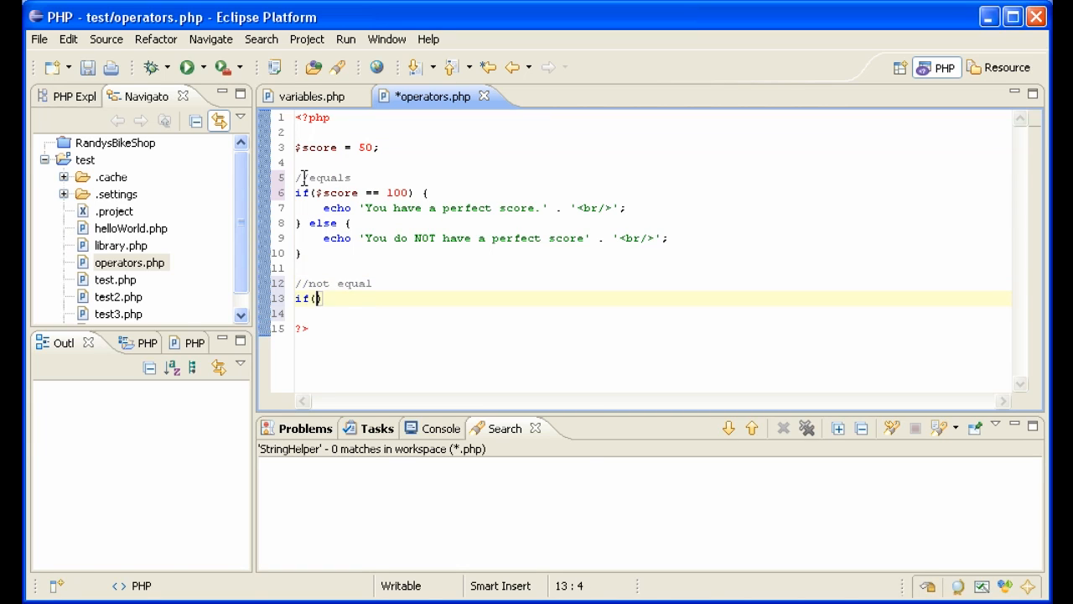
{"action": "type", "text": "$score !="}
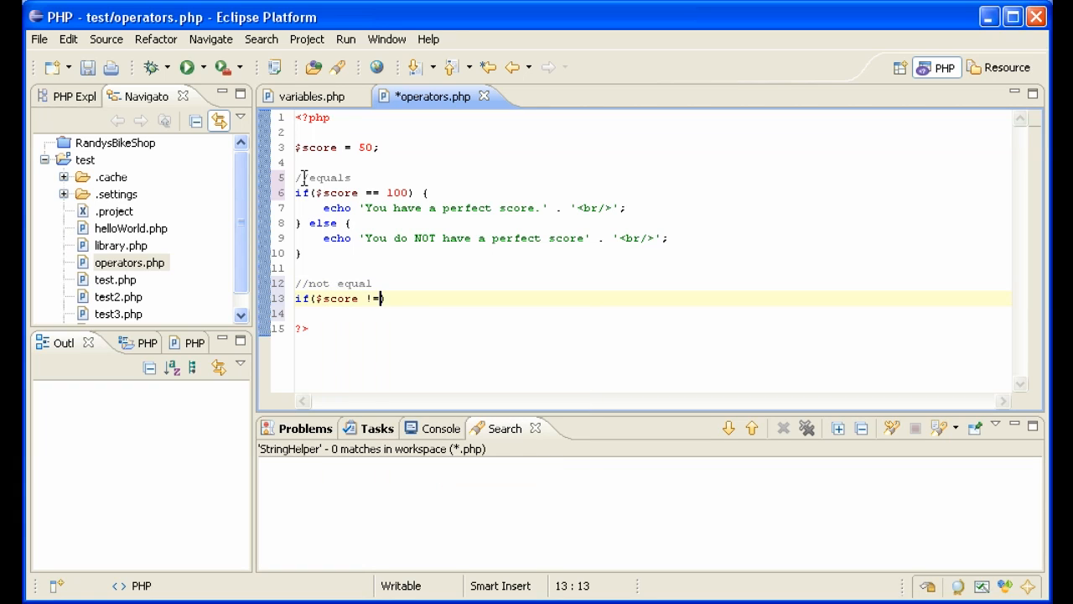
{"action": "type", "text": "0) {"}
{"action": "left_click", "coordinate": [652, 313]}
{"action": "type", "text": "echo 'You have "}
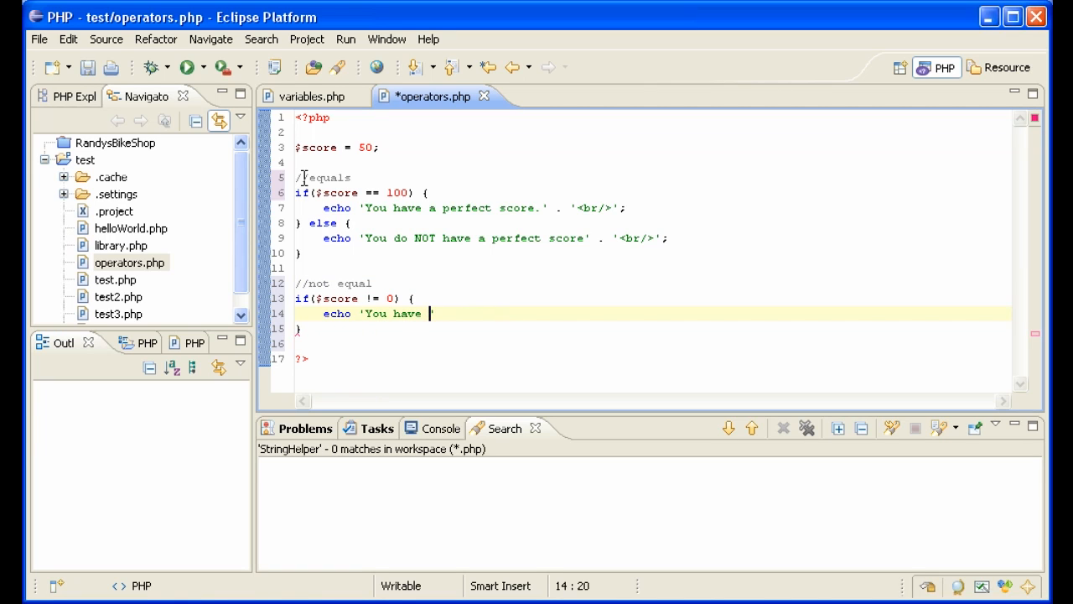
{"action": "type", "text": "non-zero'"}
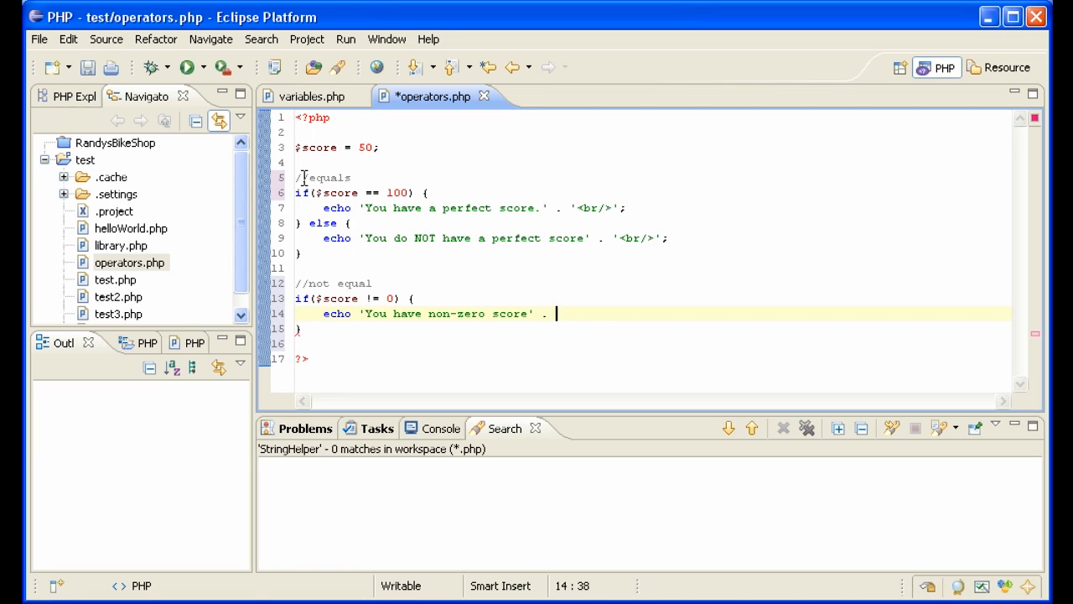
{"action": "type", "text": "'<br/>';"}
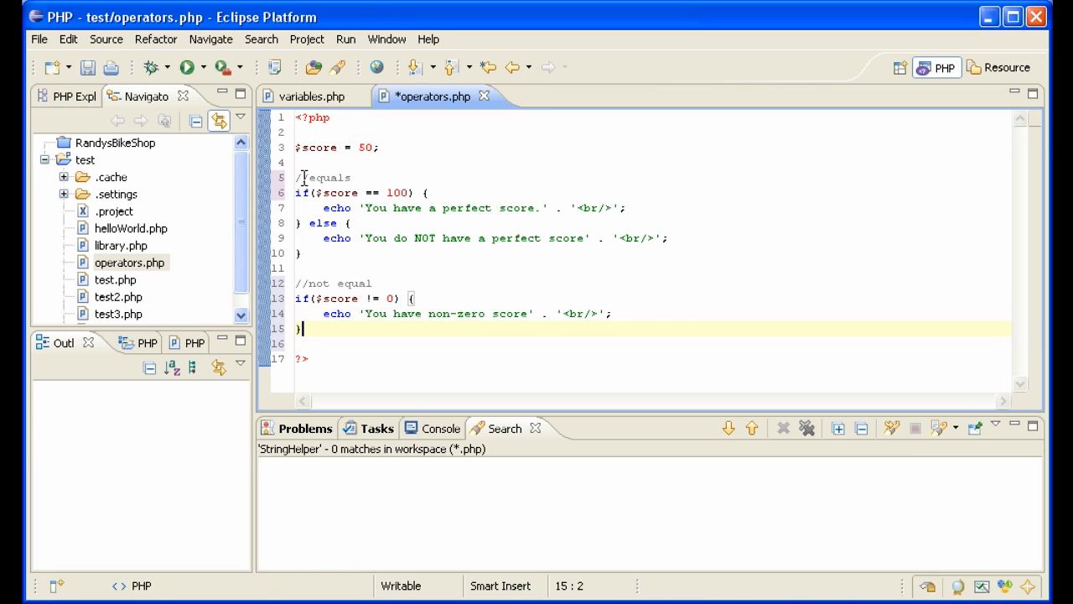
{"action": "type", "text": "} else {"}
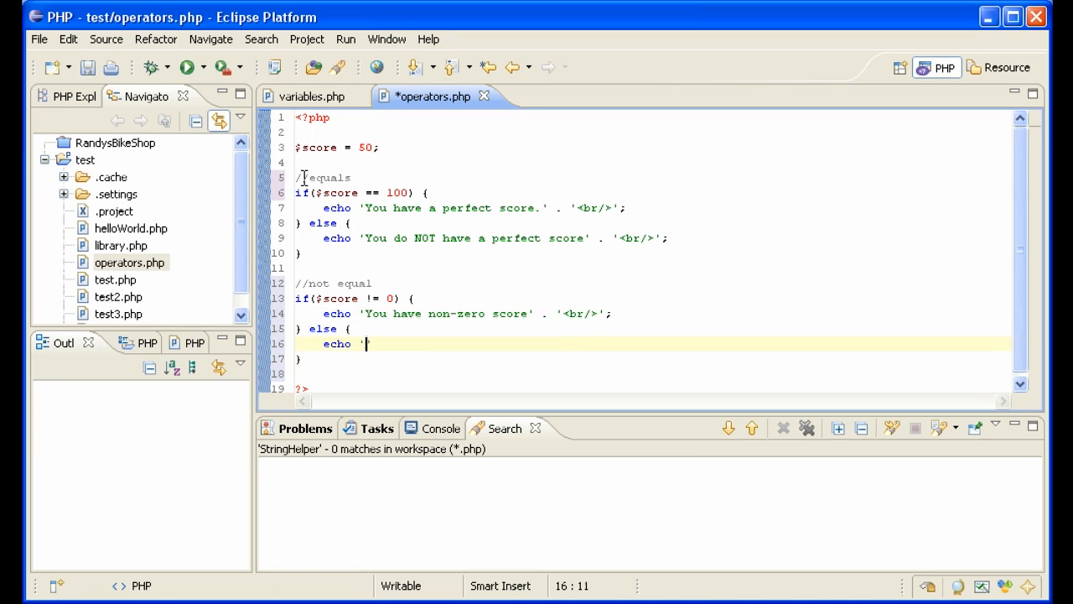
{"action": "type", "text": "Your"}
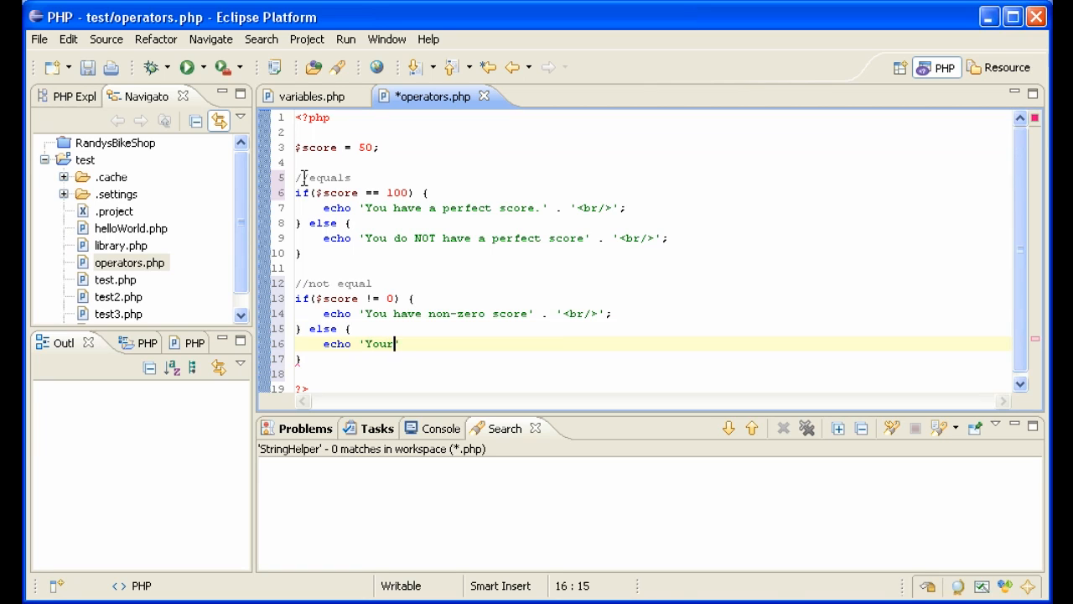
{"action": "type", "text": "score is $"}
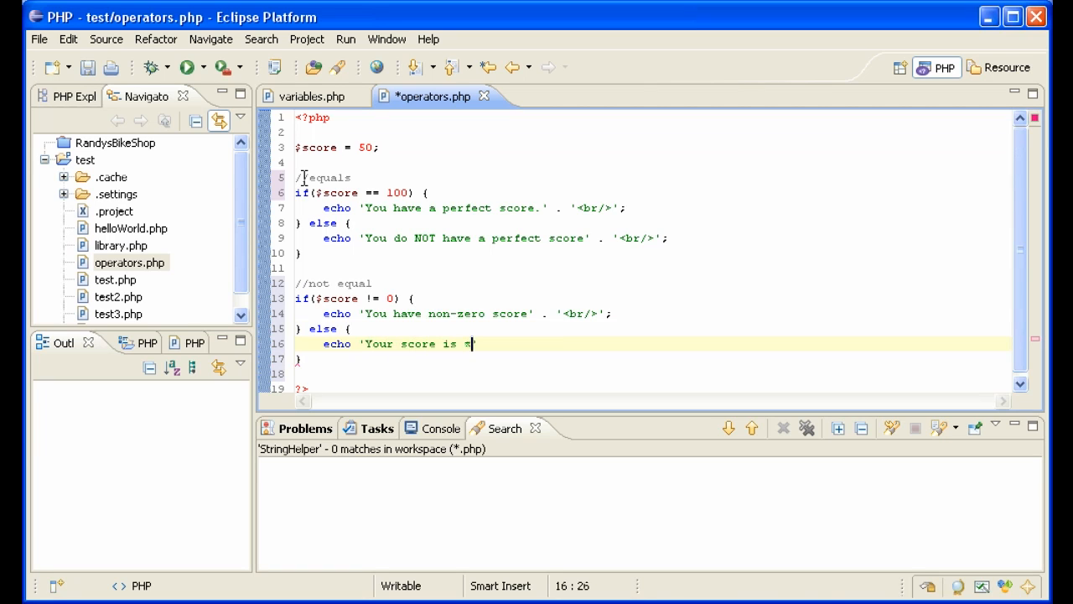
{"action": "type", "text": "zero.'"}
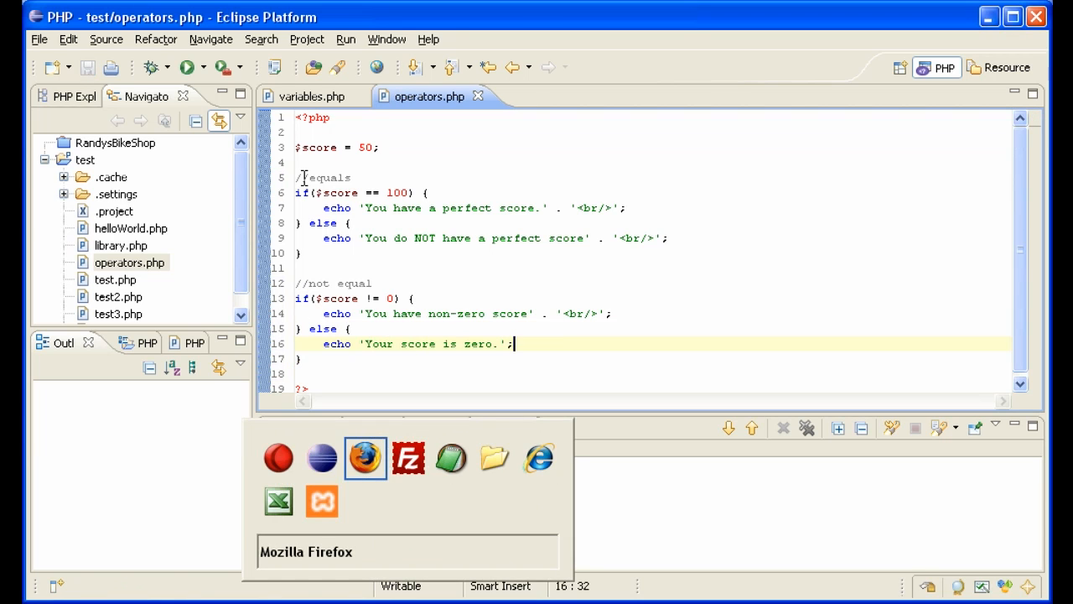
- Reload operators.php in Firefox to see the not-equal output, then return to Eclipse
{"action": "left_click", "coordinate": [364, 456]}
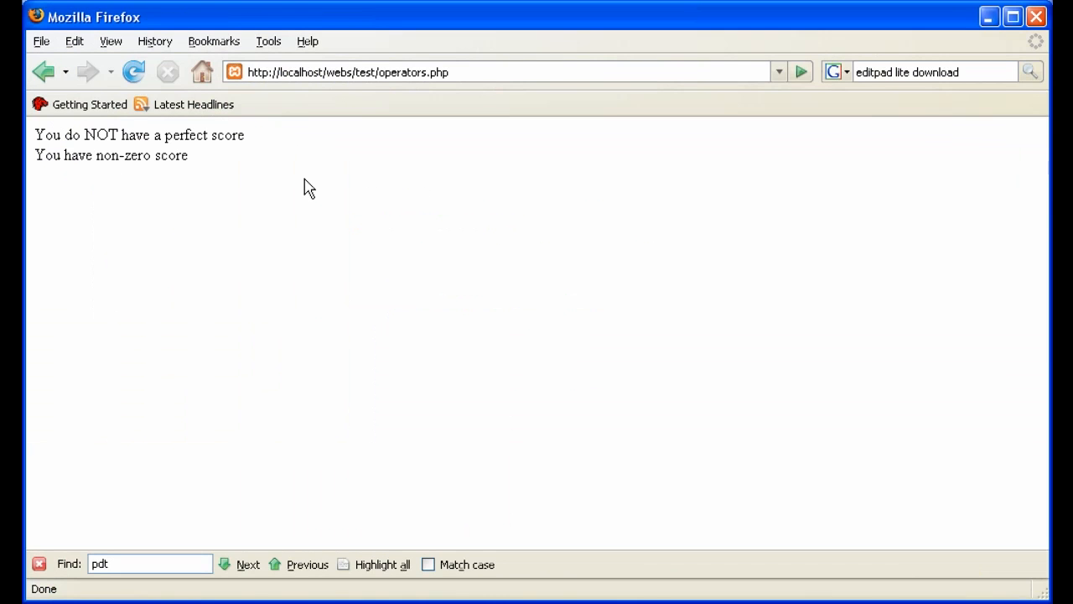
{"action": "key", "text": "alt+tab"}
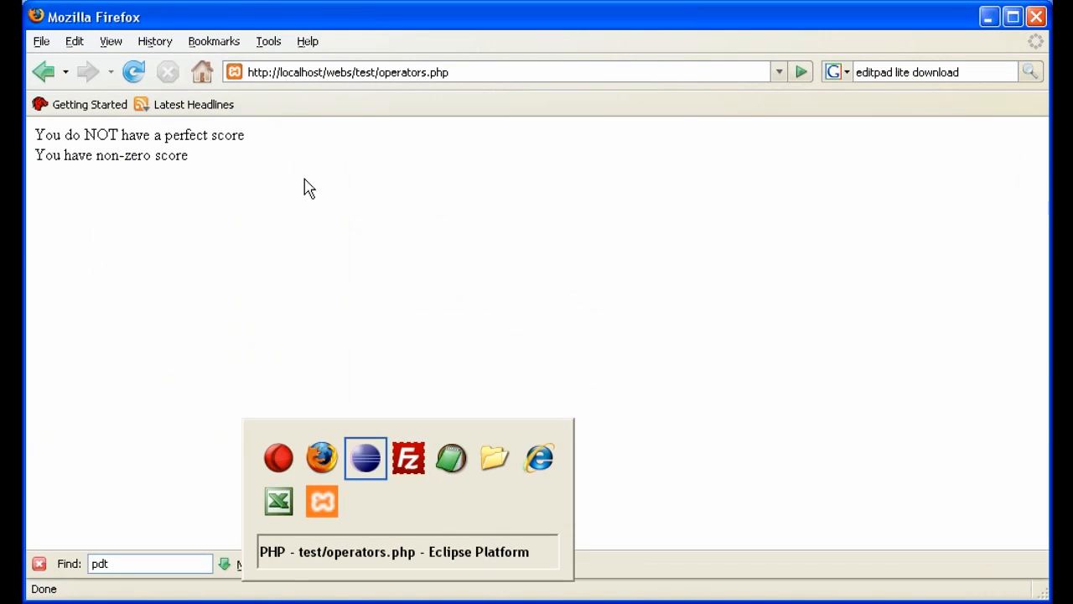
{"action": "left_click", "coordinate": [365, 457]}
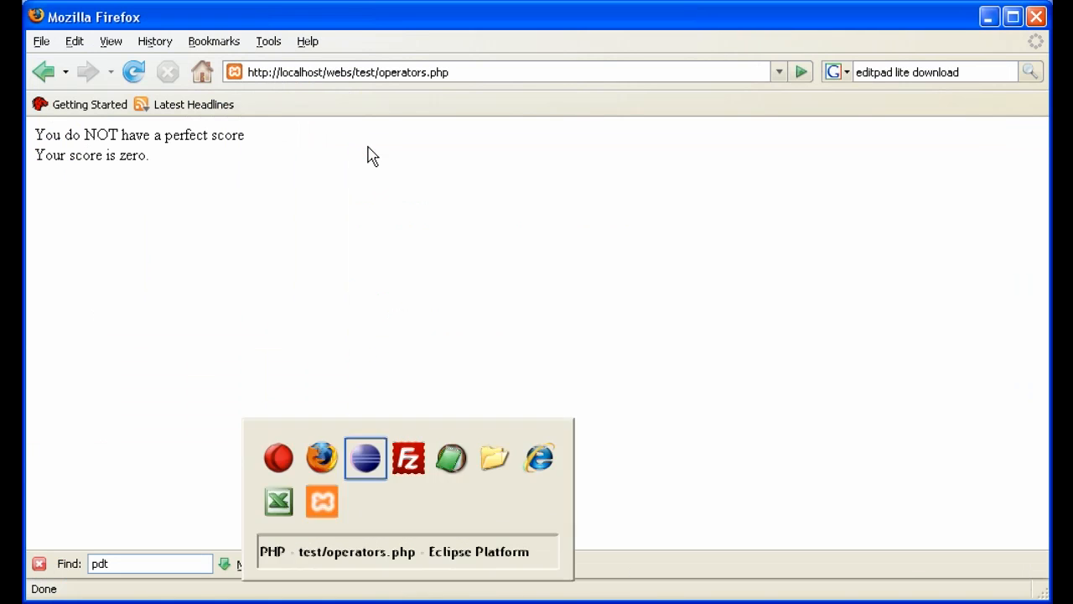
{"action": "left_click", "coordinate": [365, 457]}
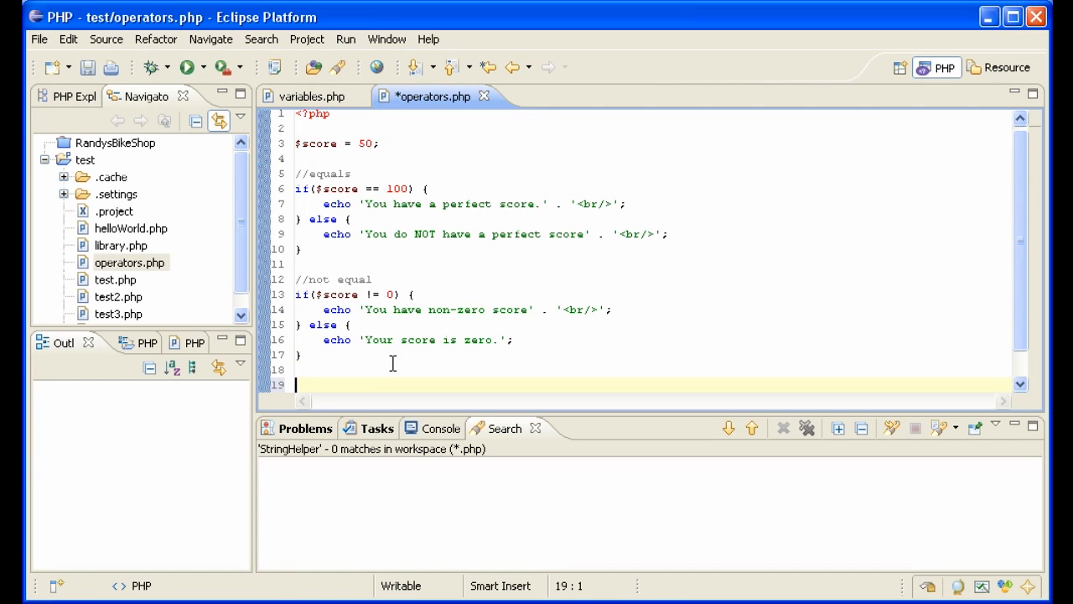
- Add an if($score == 'n/a') block echoing 'you have a non-applicable score' with '<br/>'
{"action": "type", "text": "//"}
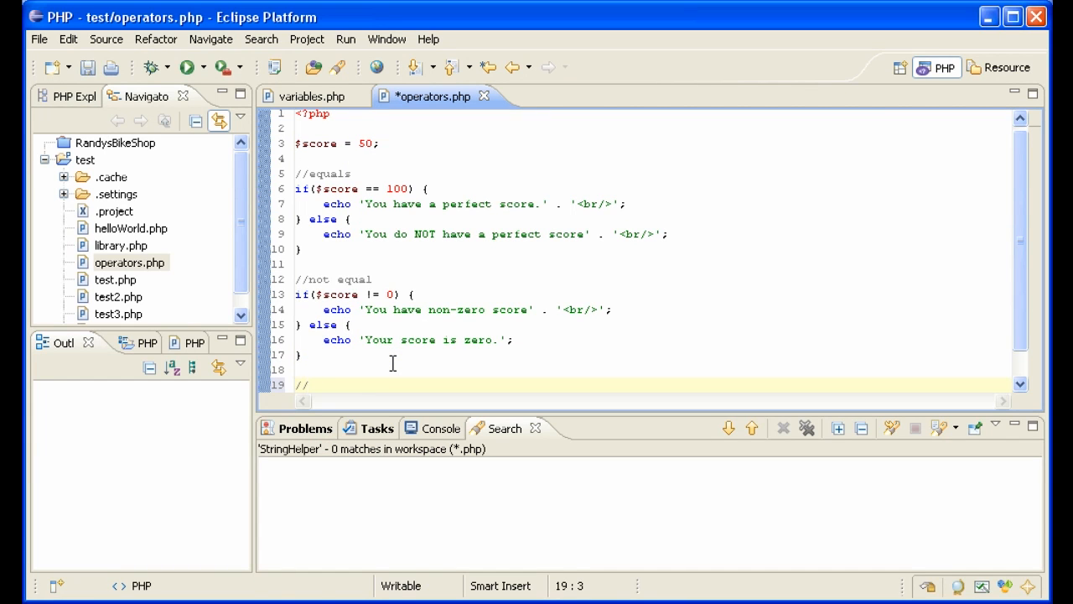
{"action": "type", "text": "if"}
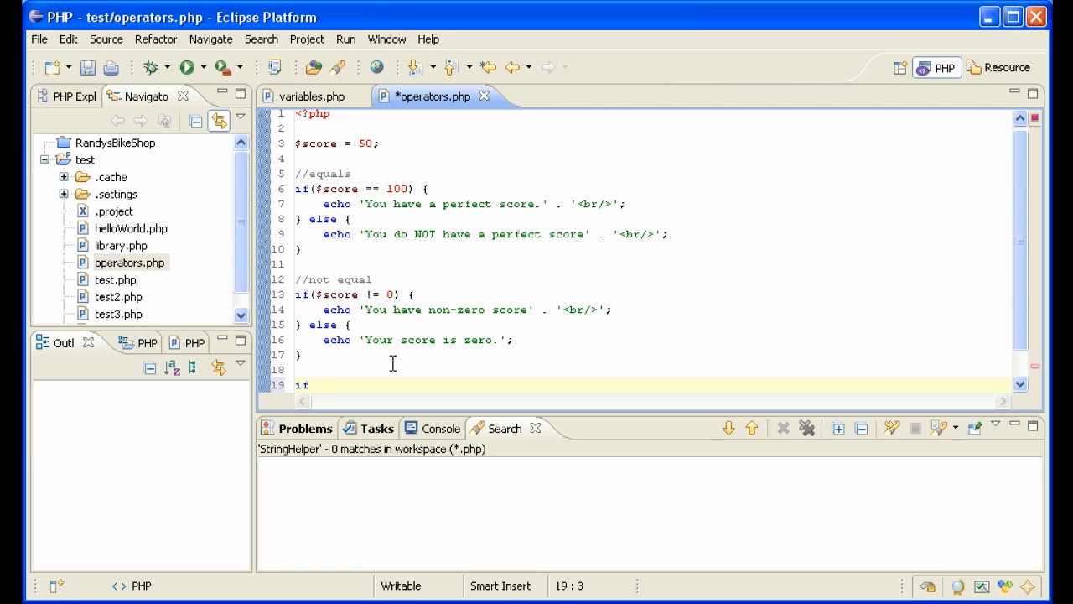
{"action": "type", "text": "()"}
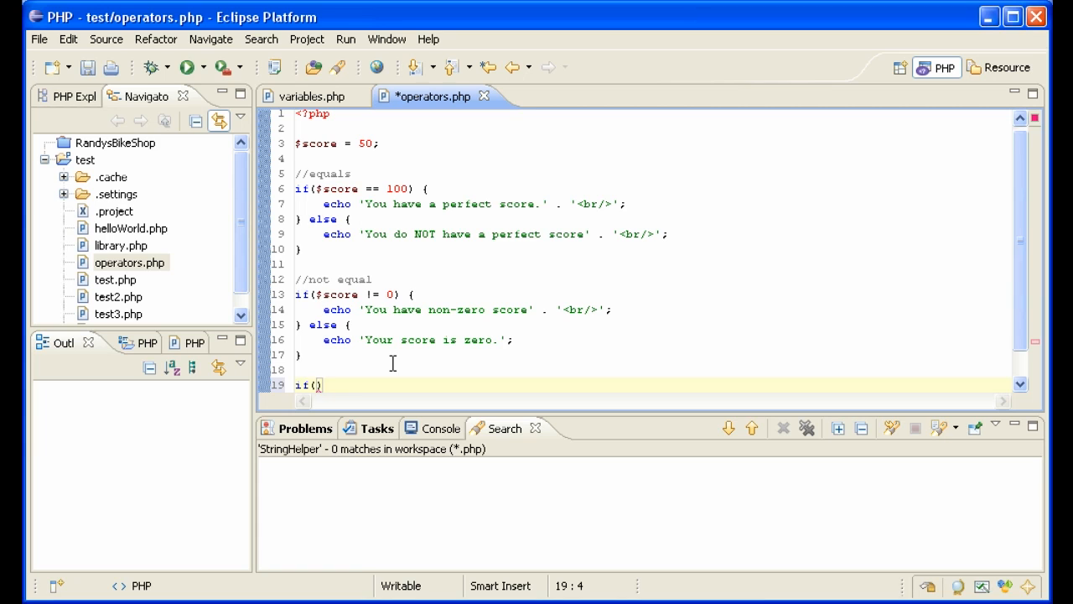
{"action": "type", "text": "$score = 'n/a"}
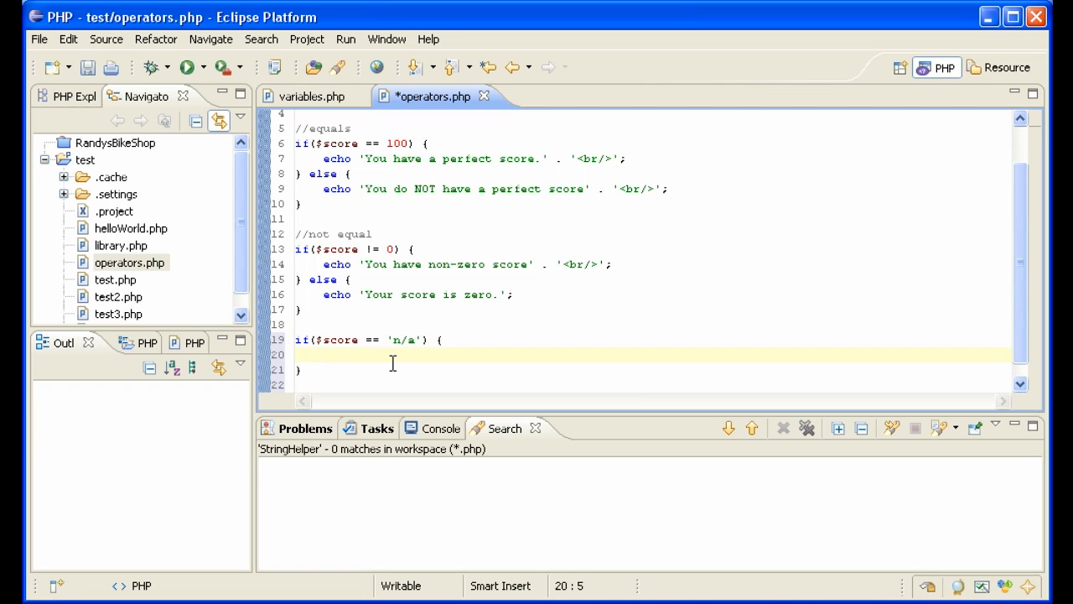
{"action": "type", "text": "echo '"}
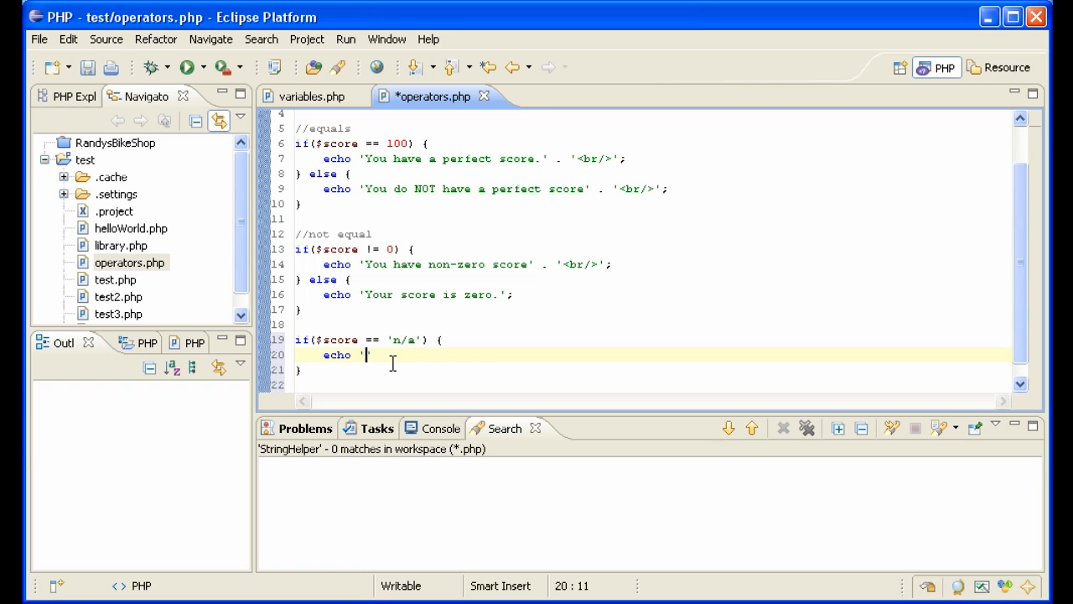
{"action": "type", "text": "you have a non-applicable s"}
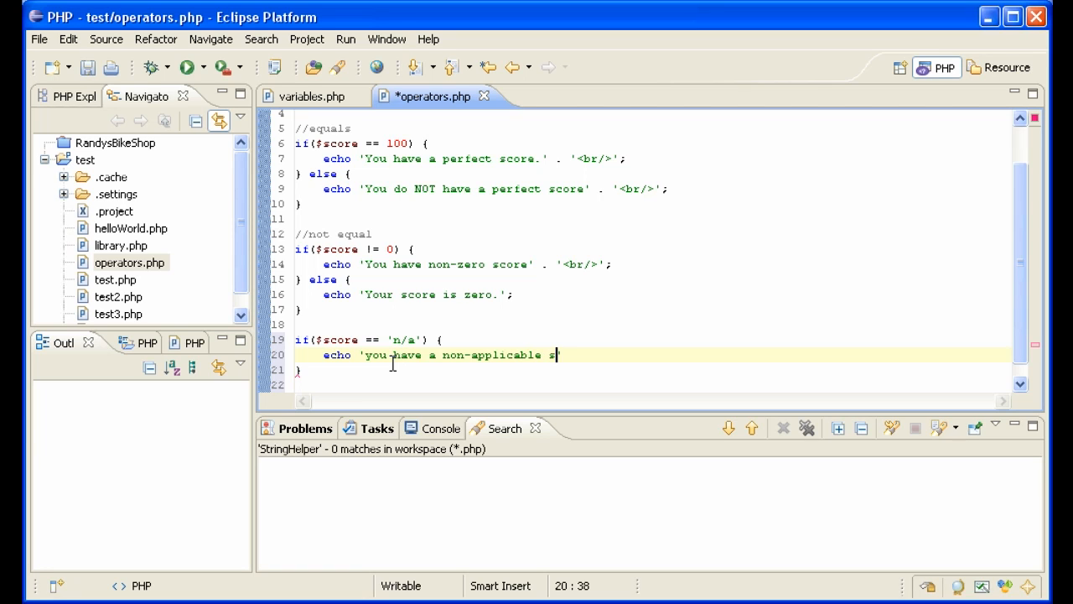
{"action": "type", "text": "core' ."}
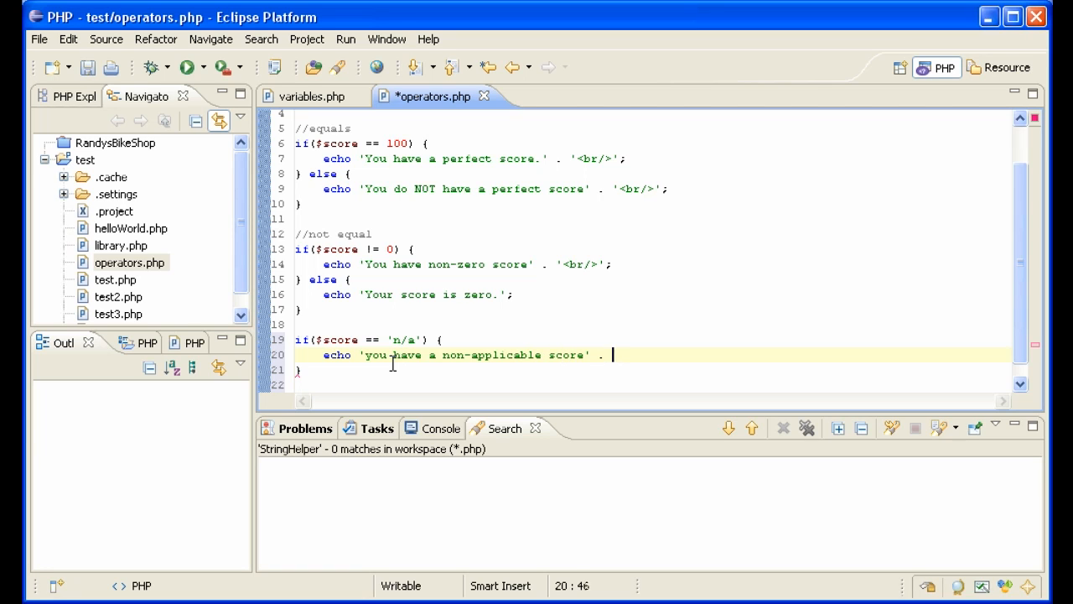
{"action": "type", "text": "'<br/>'"}
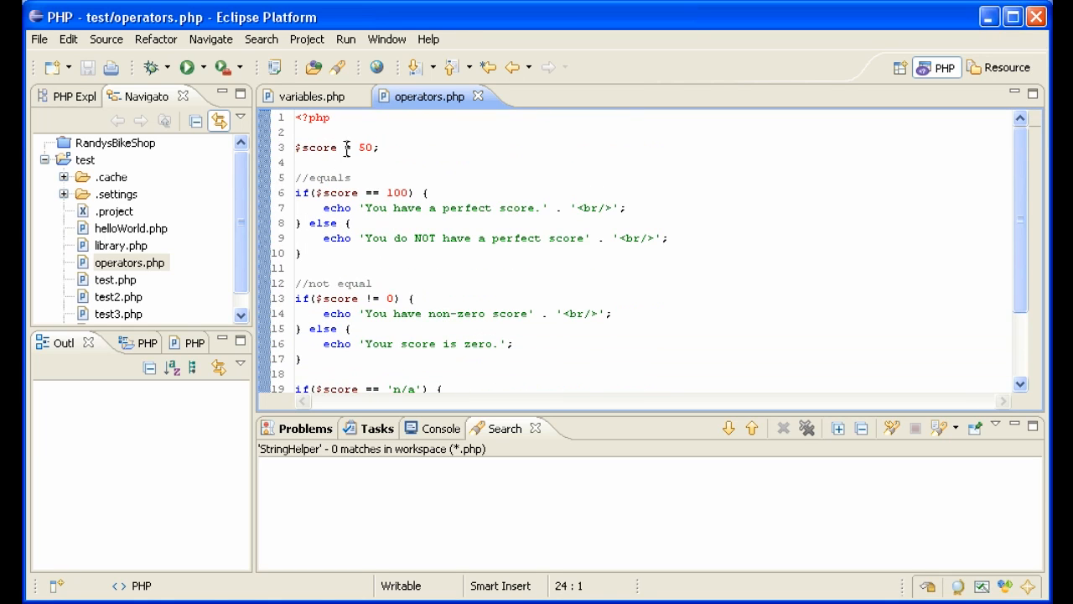
- Scroll the page and reload operators.php in Firefox to run the updated script
{"action": "scroll", "scroll_direction": "down", "scroll_amount": 3}
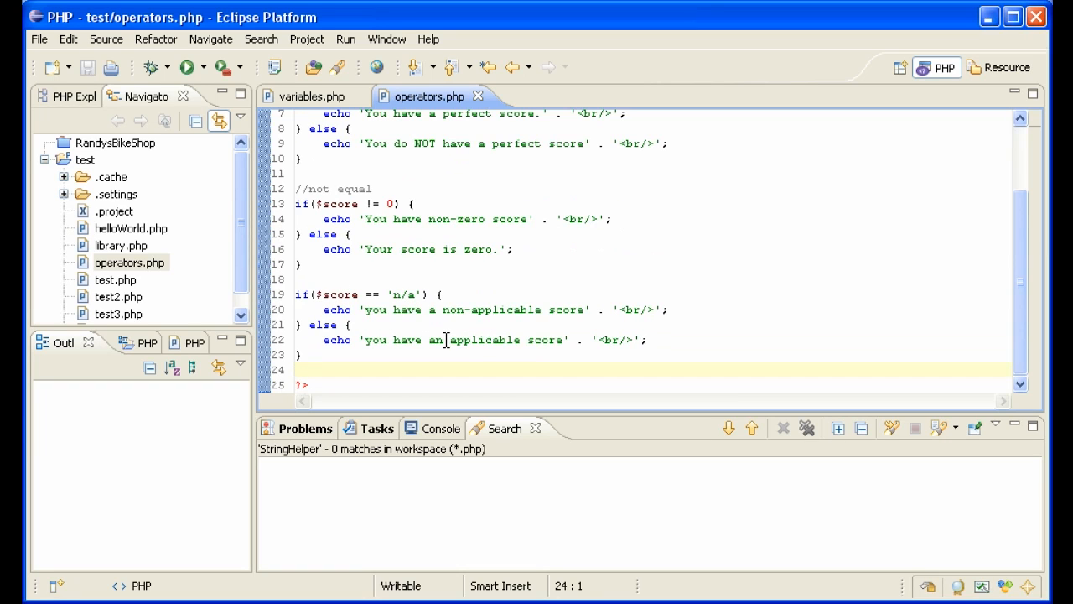
{"action": "mouse_move", "coordinate": [486, 328]}
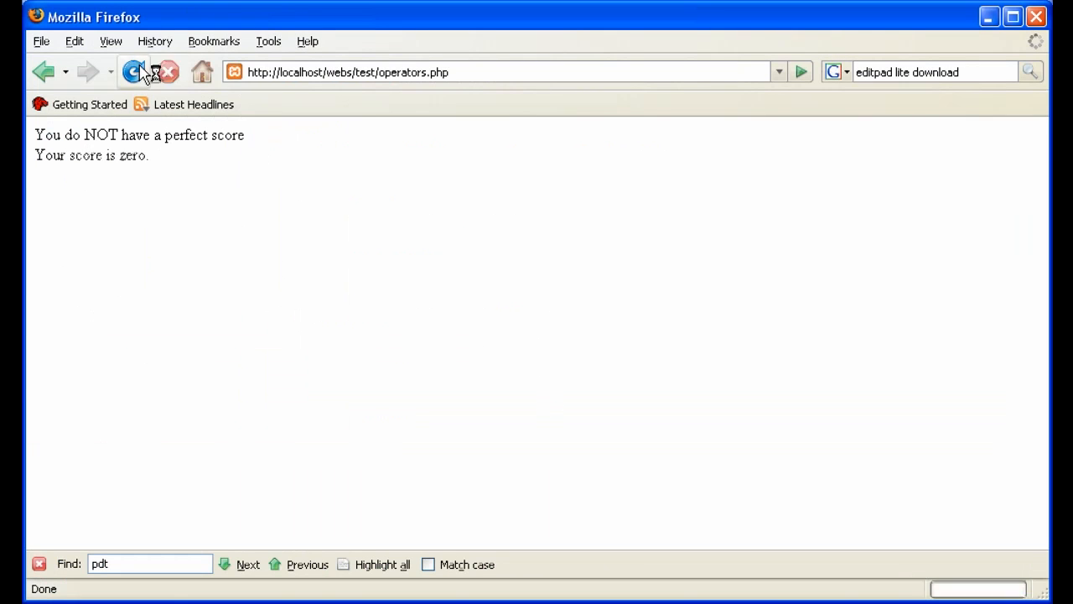
{"action": "left_click", "coordinate": [133, 72]}
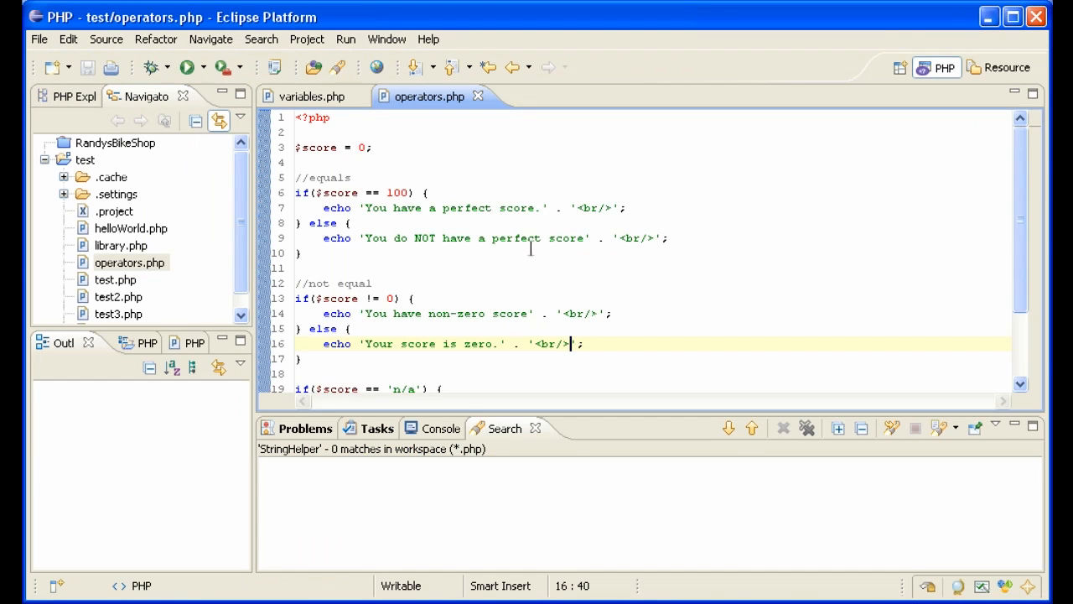
- Scroll down through operators.php in the editor
{"action": "scroll", "scroll_direction": "down", "scroll_amount": 3}
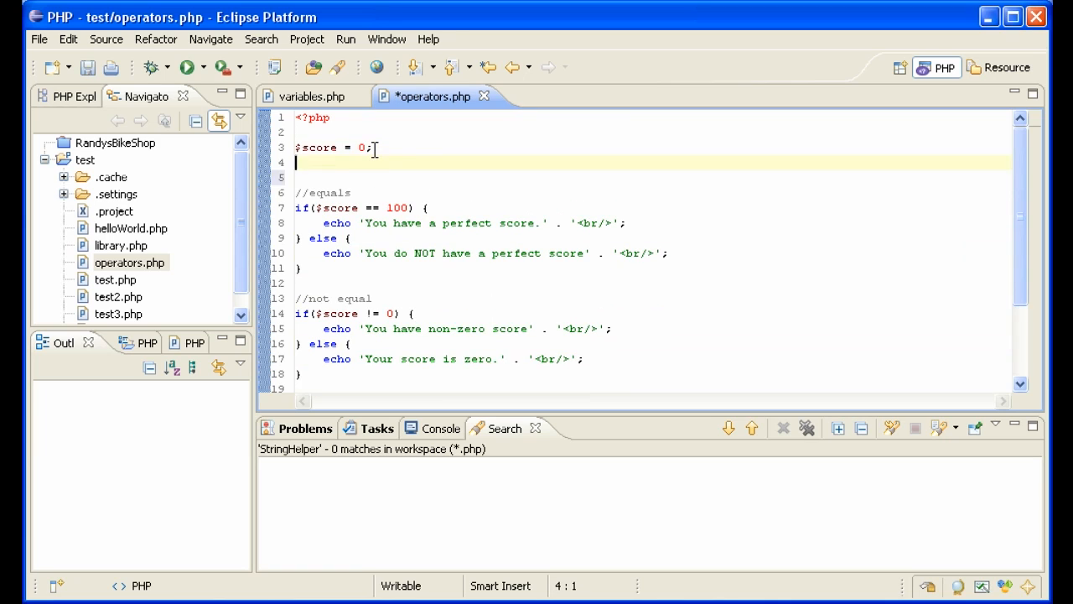
- On line 4, add echo gettype($score) . '<br/>';
{"action": "type", "text": "echo"}
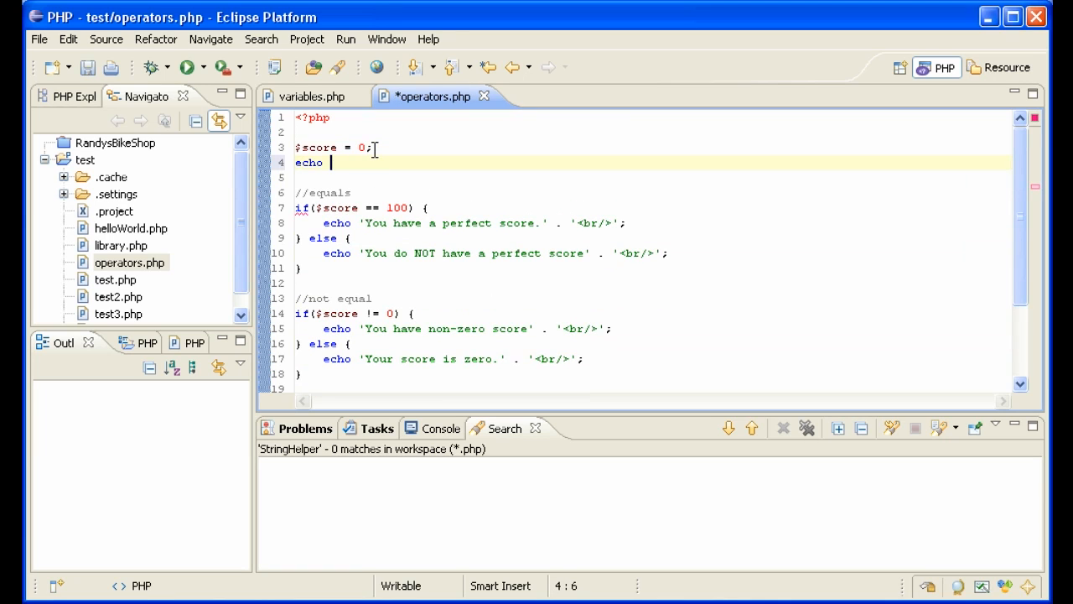
{"action": "type", "text": "gettype($s"}
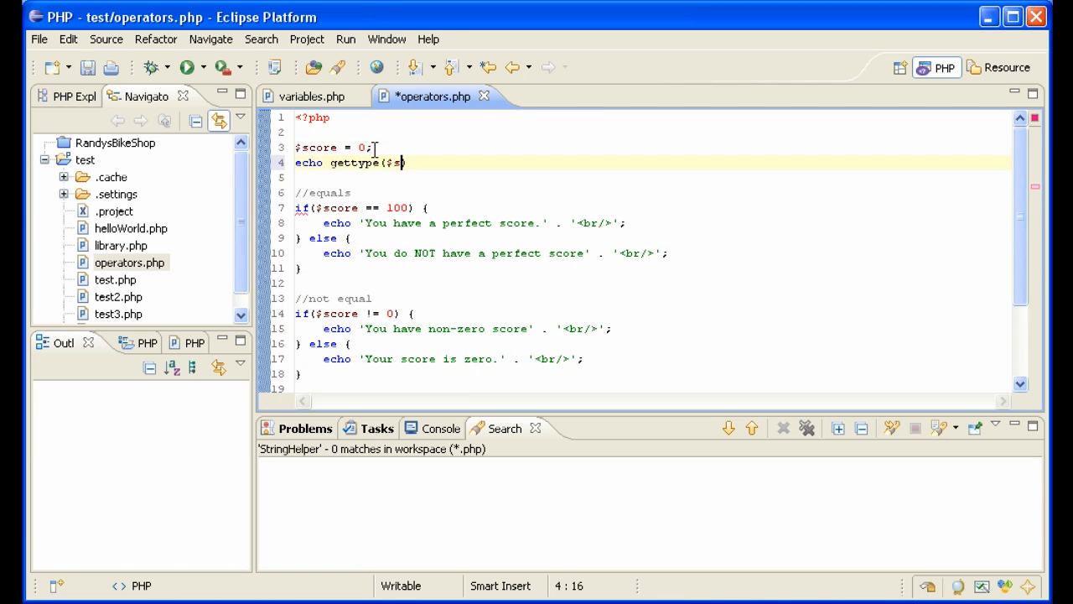
{"action": "type", "text": "core) . '"}
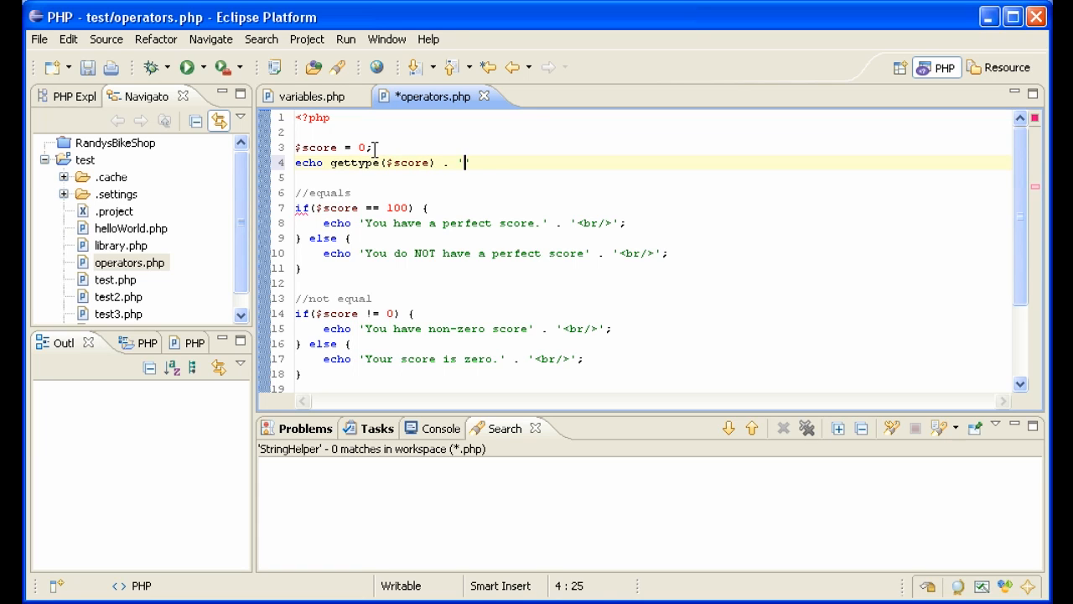
{"action": "type", "text": "<br/>';"}
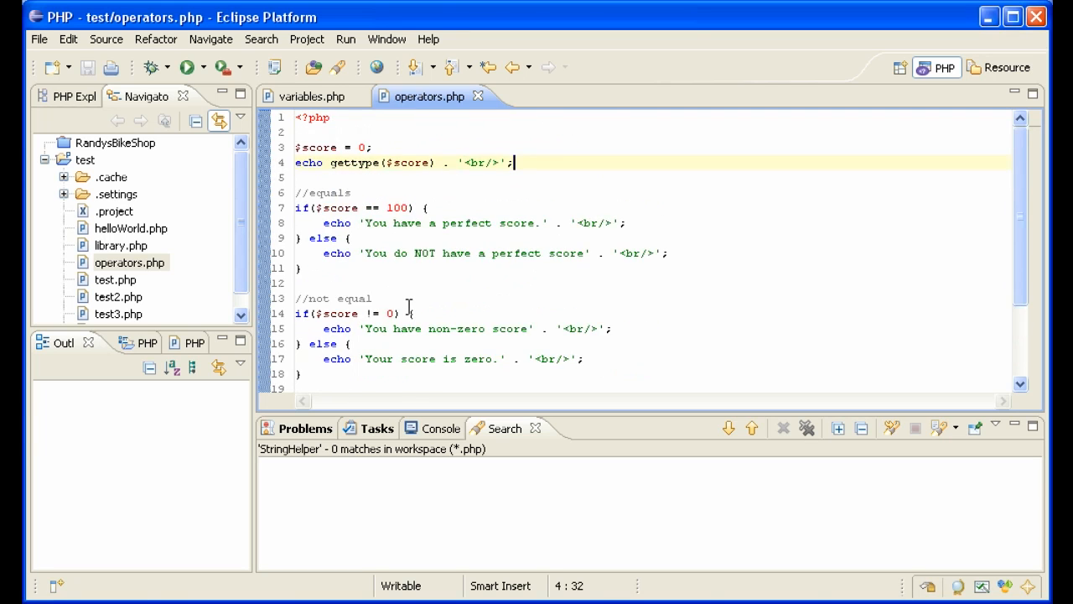
- Make the 'n/a' comparison strict with ===, briefly trying !== instead
{"action": "scroll", "scroll_direction": "down", "scroll_amount": 3}
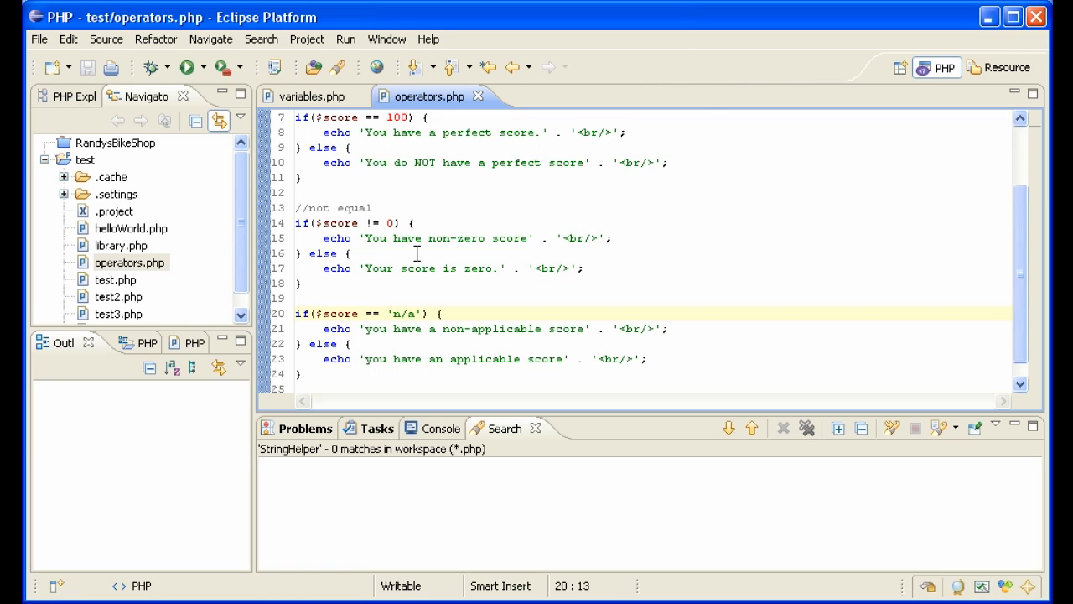
{"action": "type", "text": "="}
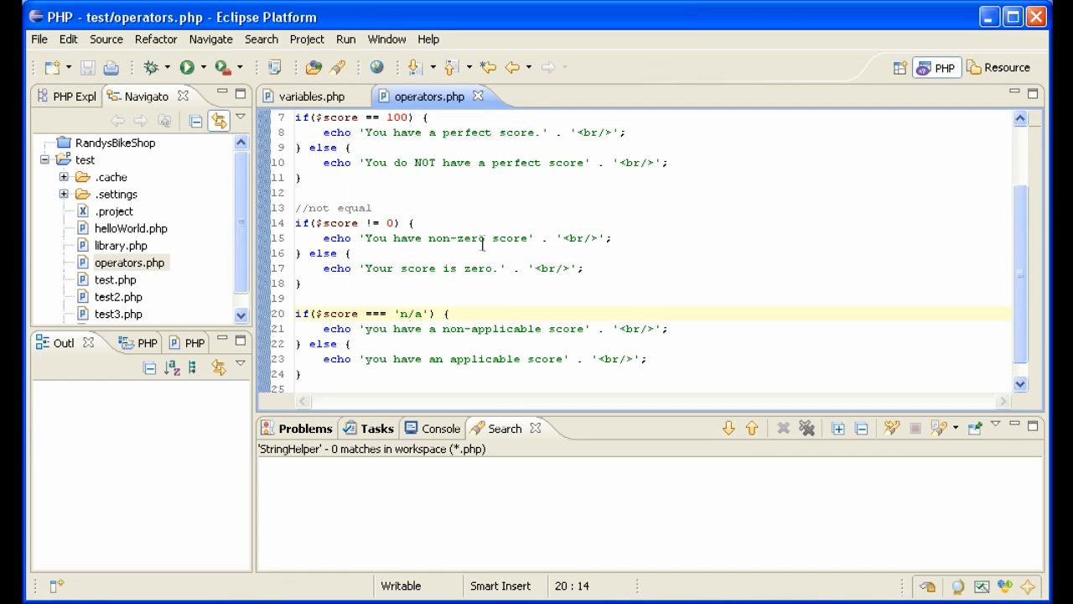
{"action": "scroll", "scroll_direction": "down", "scroll_amount": 3}
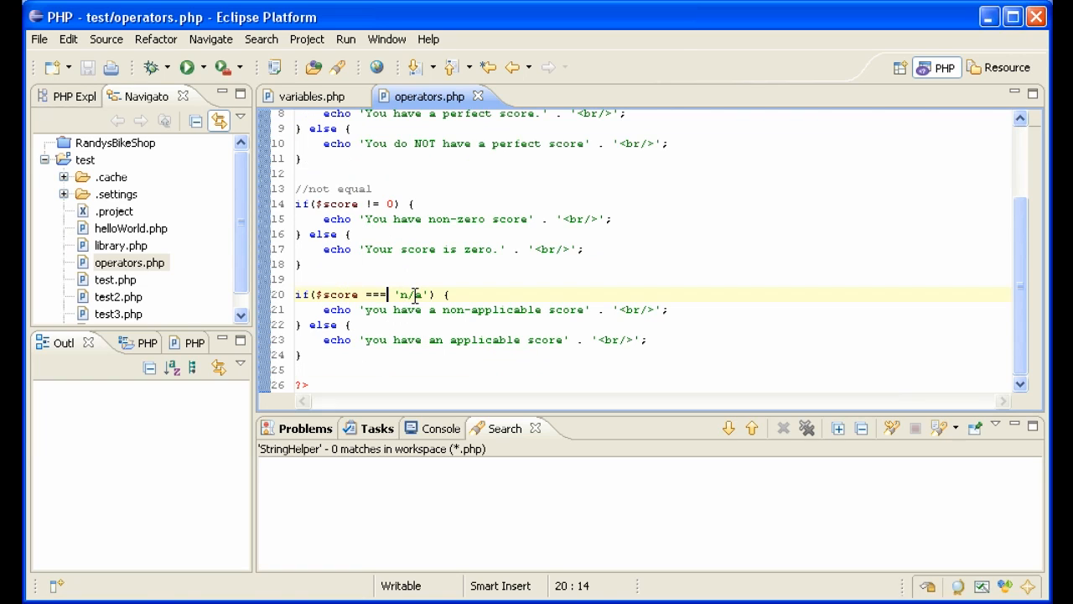
{"action": "key", "text": "BackSpace"}
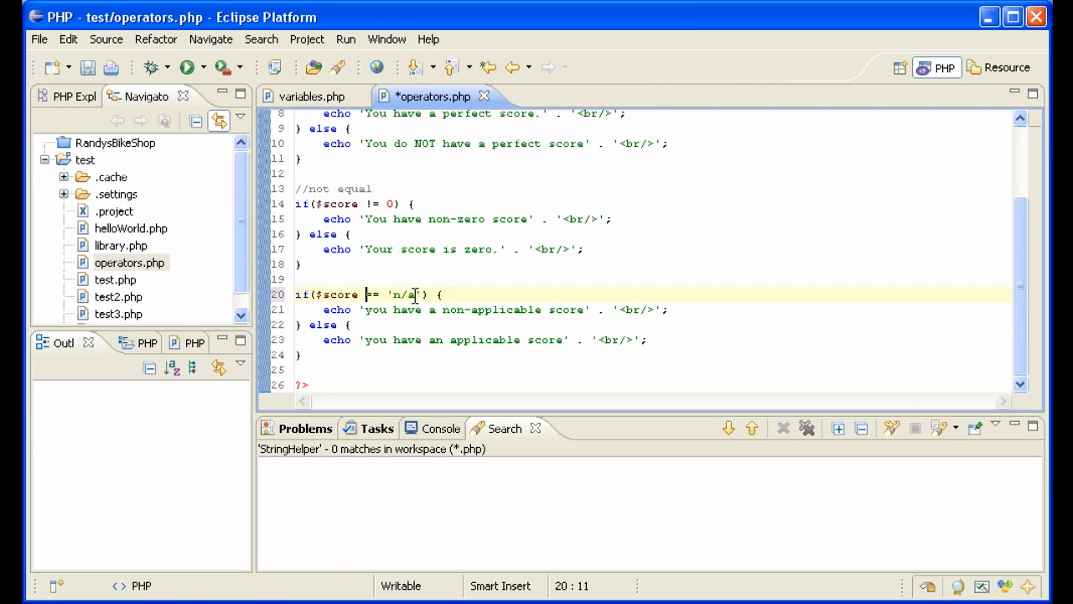
{"action": "type", "text": "!"}
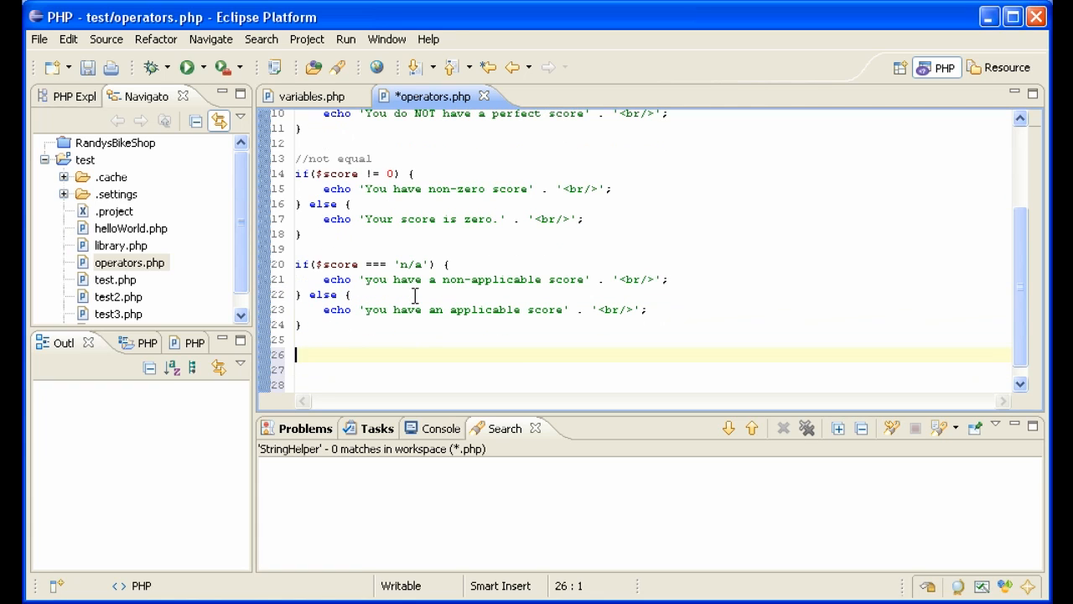
- Write the condition if($score <= 0 || $score > 100) with an opening brace
{"action": "type", "text": "if($score"}
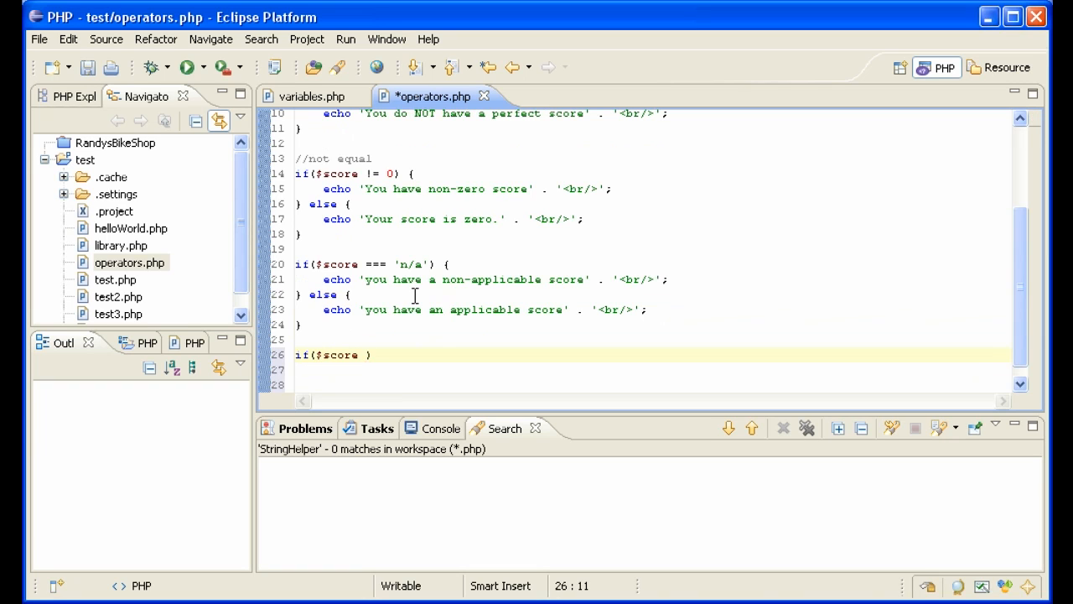
{"action": "type", "text": "<="}
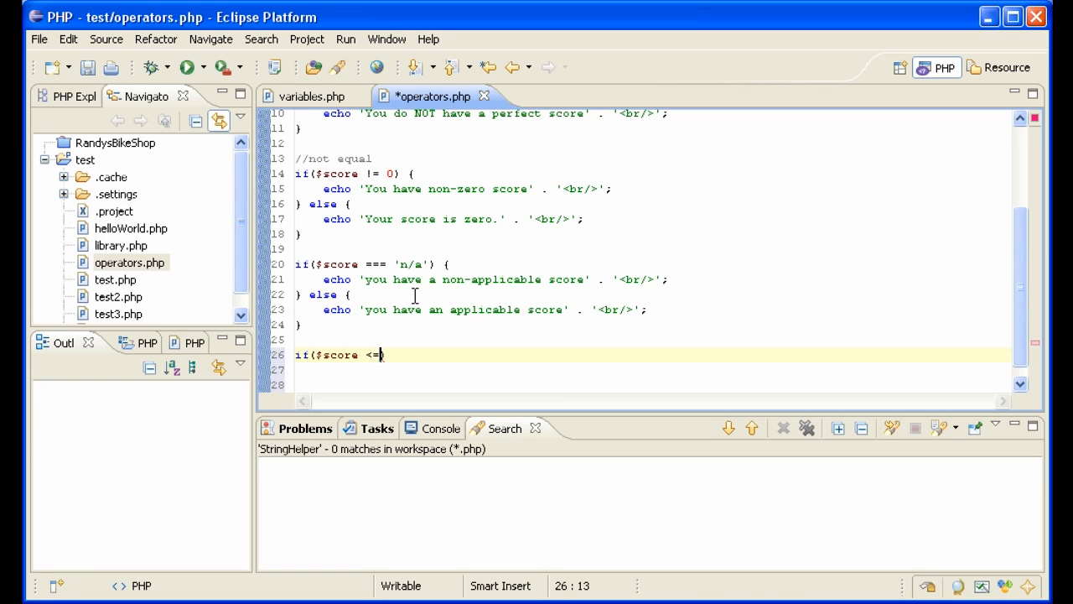
{"action": "type", "text": "0"}
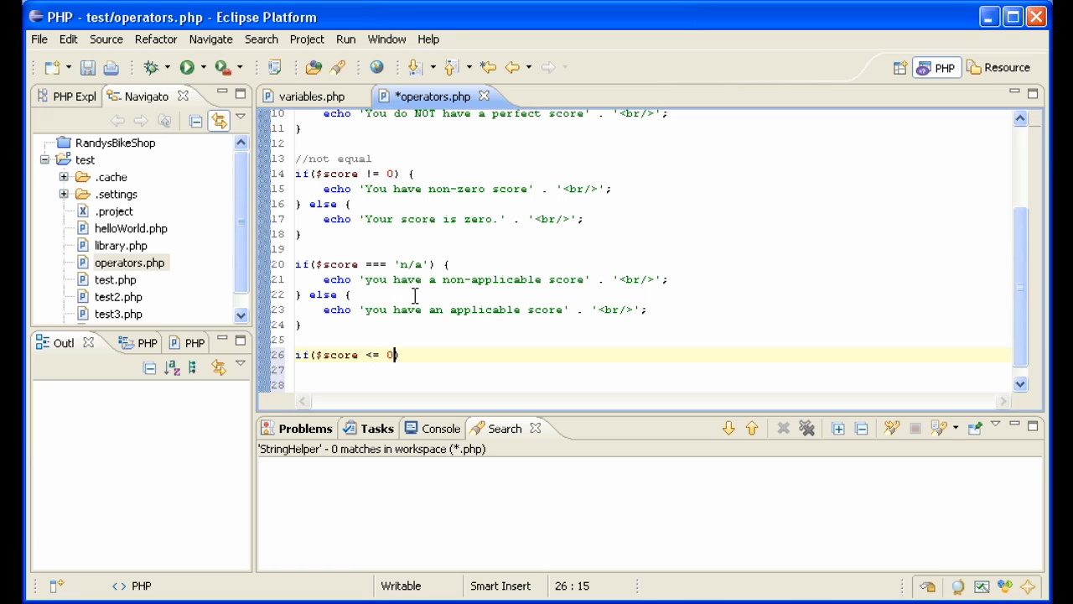
{"action": "type", "text": "|| $score >"}
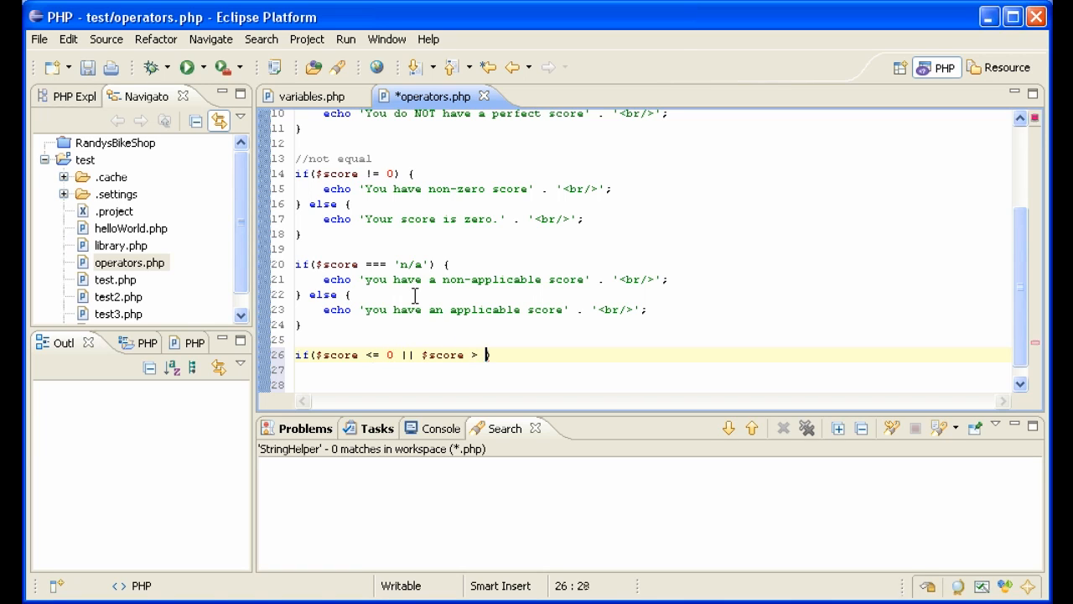
{"action": "type", "text": "100) {"}
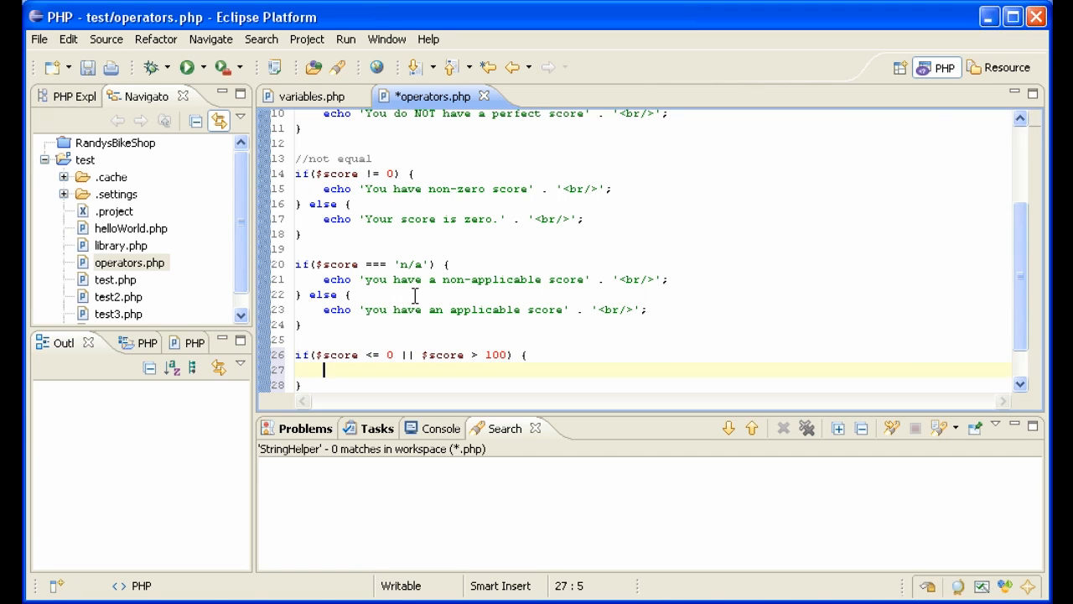
- Echo 'that is an invalid score<br/>' inside the if and start the else branch
{"action": "type", "text": "echo '"}
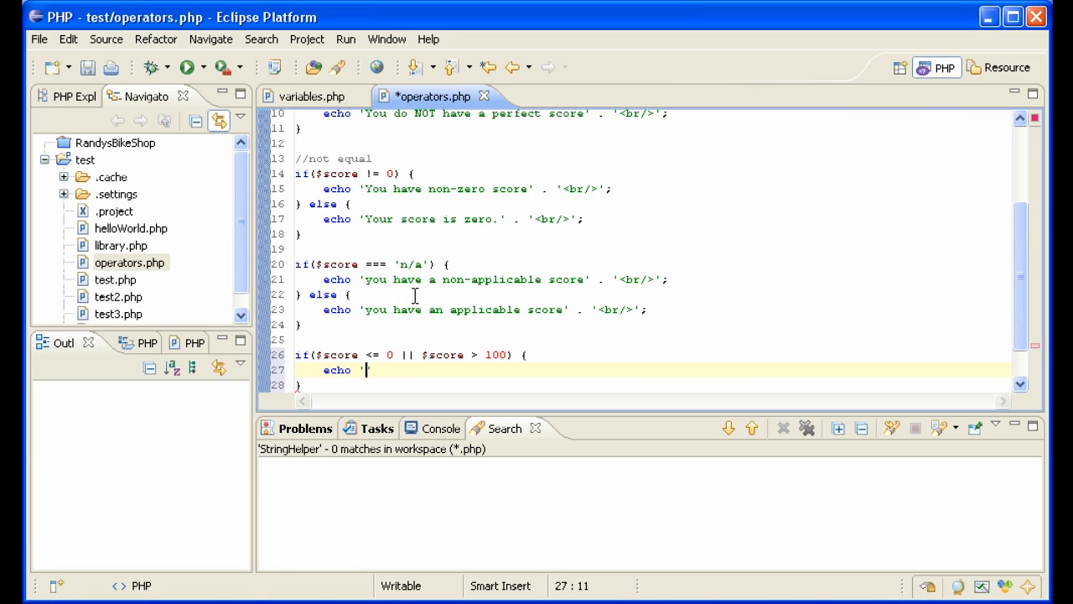
{"action": "type", "text": "that is an invalid score' . '"}
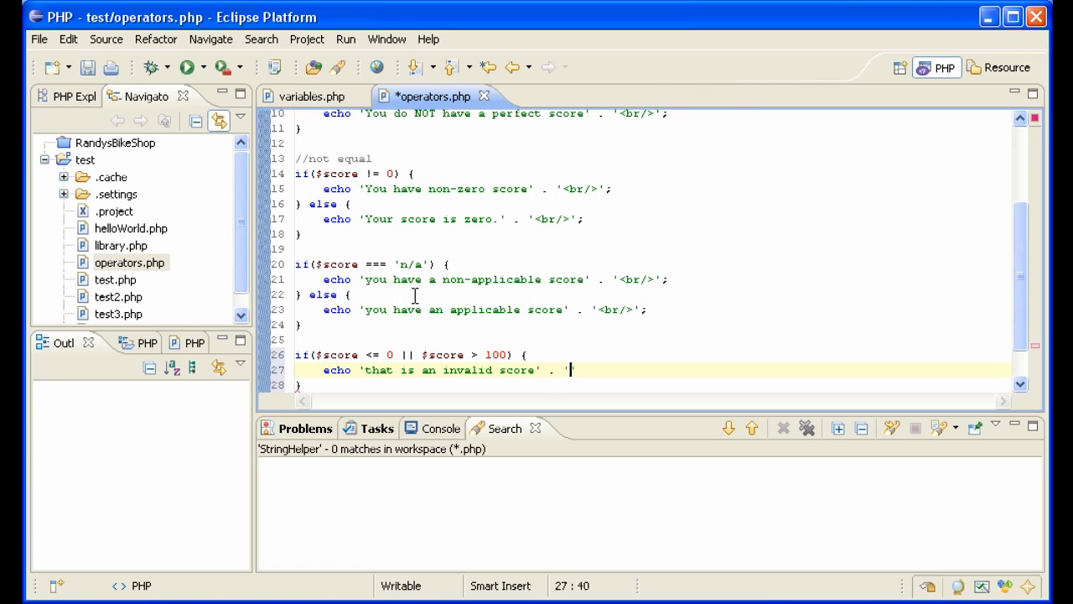
{"action": "type", "text": "<br/>';"}
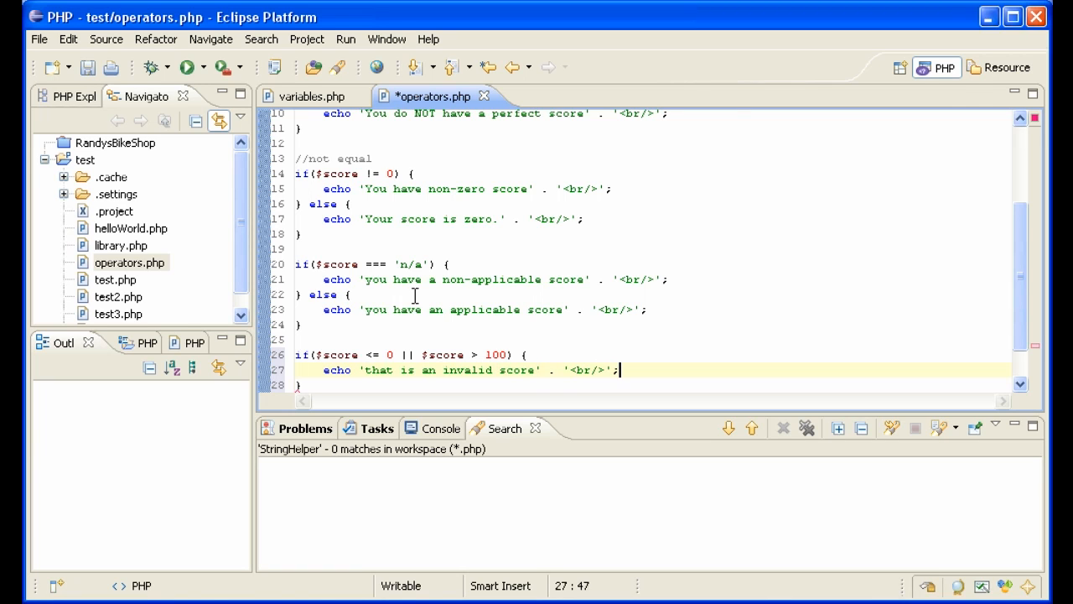
{"action": "type", "text": "else {"}
{"action": "type", "text": "echo 'that is a valid score' . '<br/>';"}
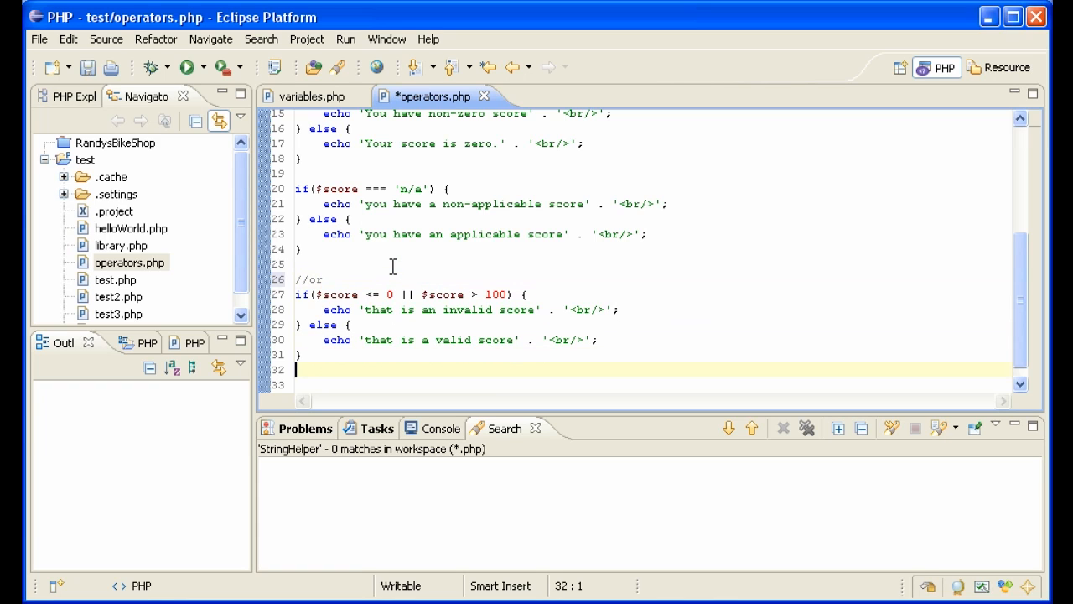
- Add an //and comment and the condition if($score > 0 && $score <= 100)
{"action": "type", "text": "//and"}
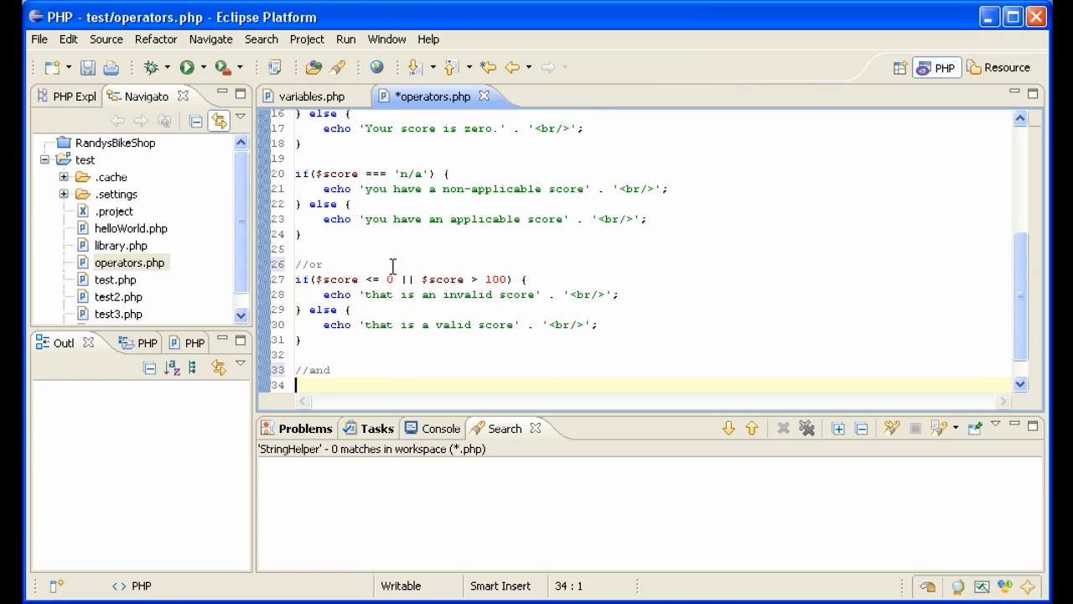
{"action": "type", "text": "if($score )"}
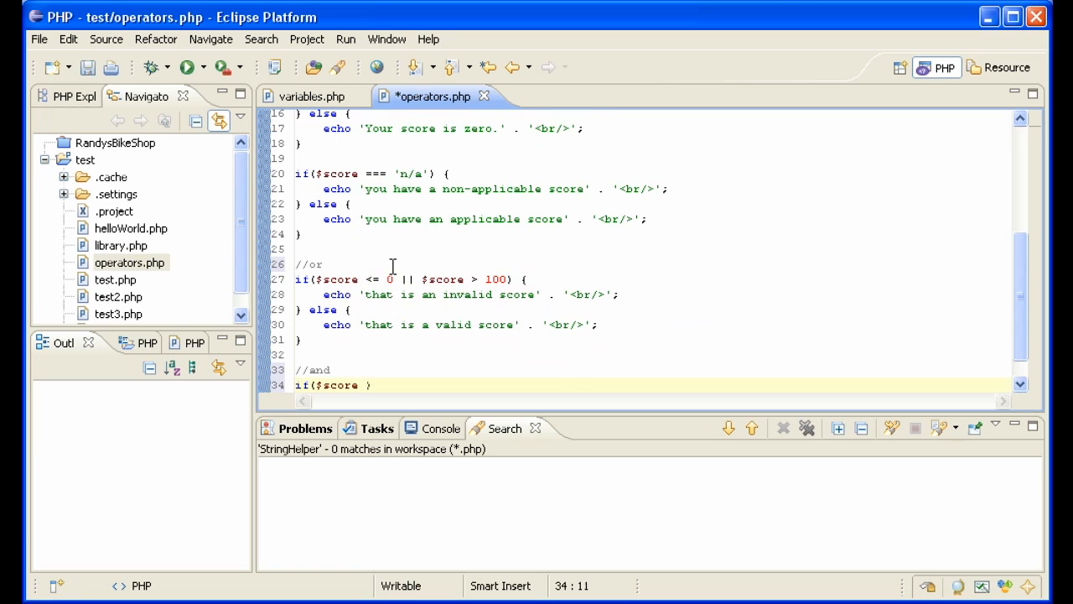
{"action": "type", "text": "> 0 &&"}
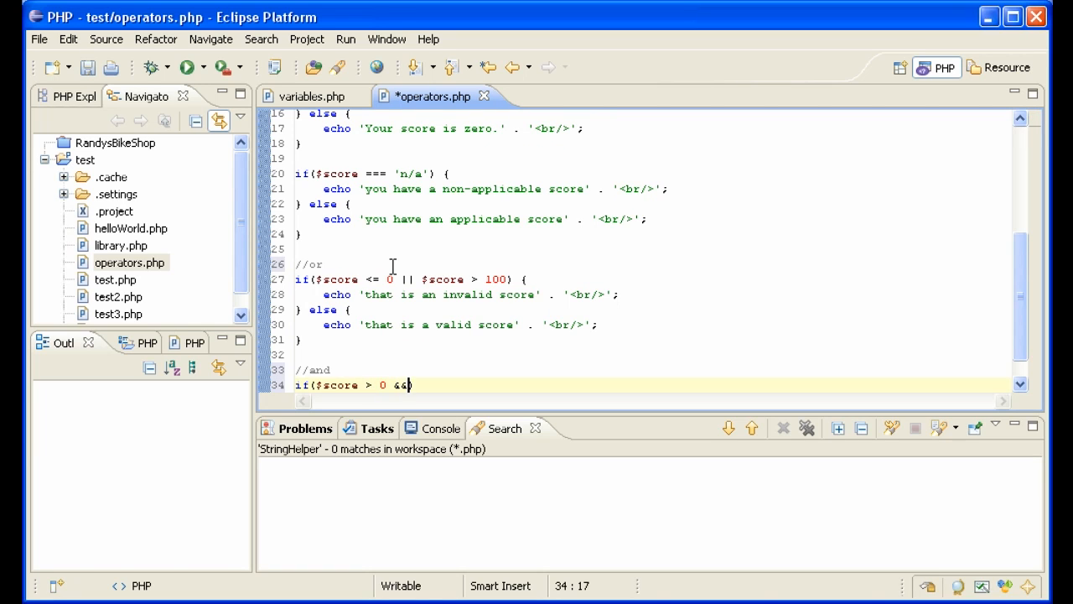
{"action": "type", "text": "$score <"}
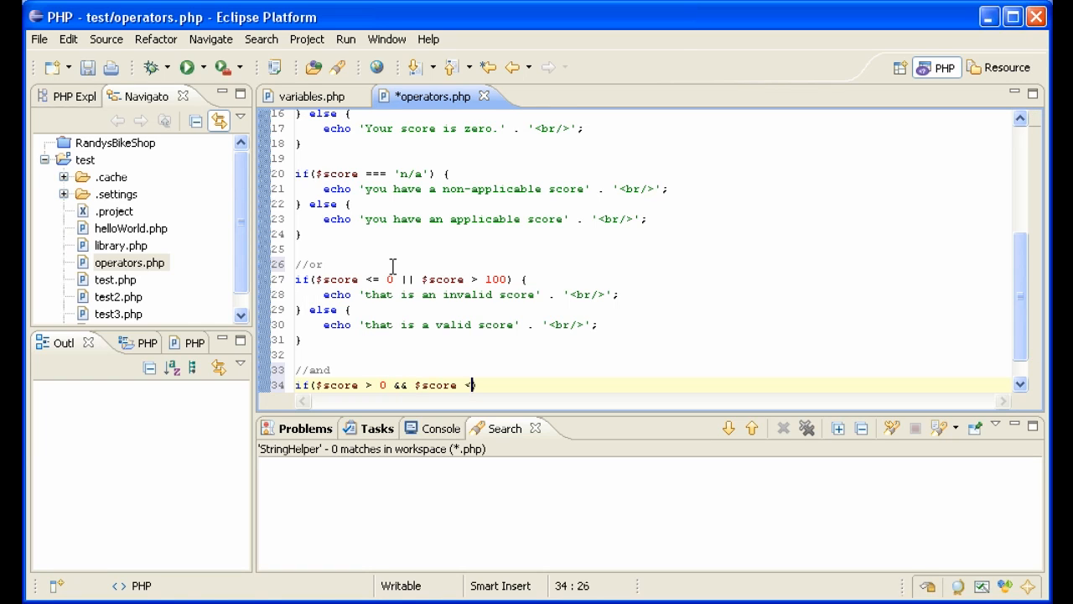
{"action": "type", "text": "="}
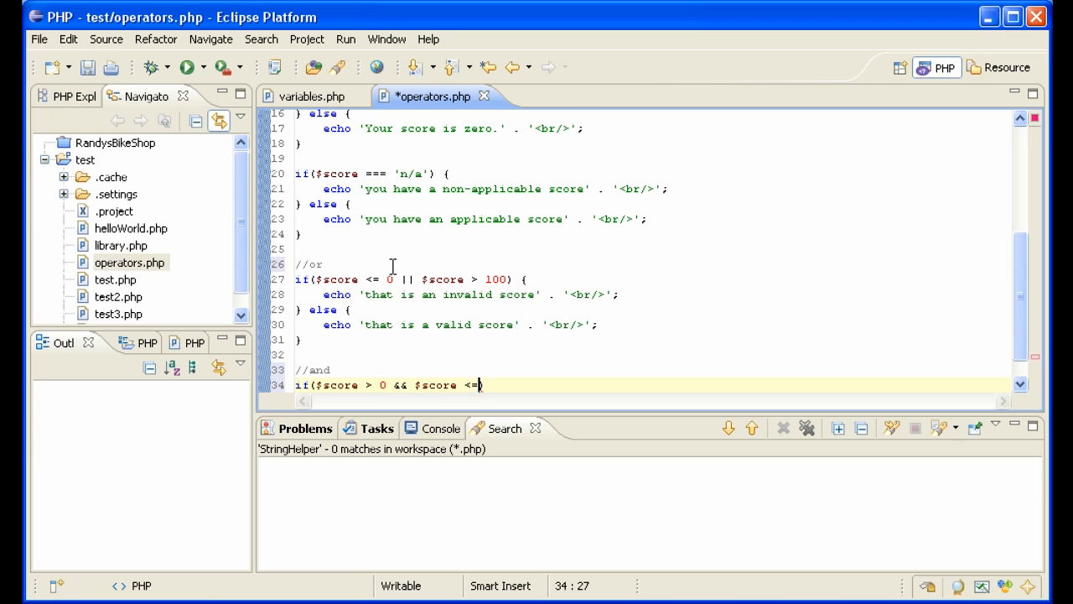
{"action": "type", "text": "100) {"}
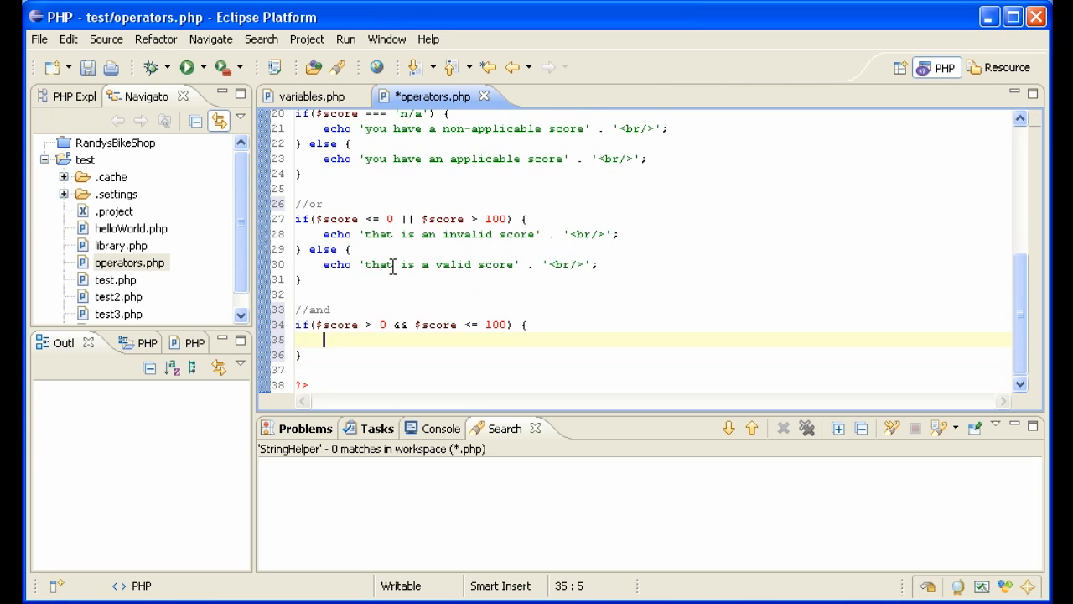
- Echo 'your score is valid', else 'your score is not valid', and save operators.php
{"action": "type", "text": "echo 'your"}
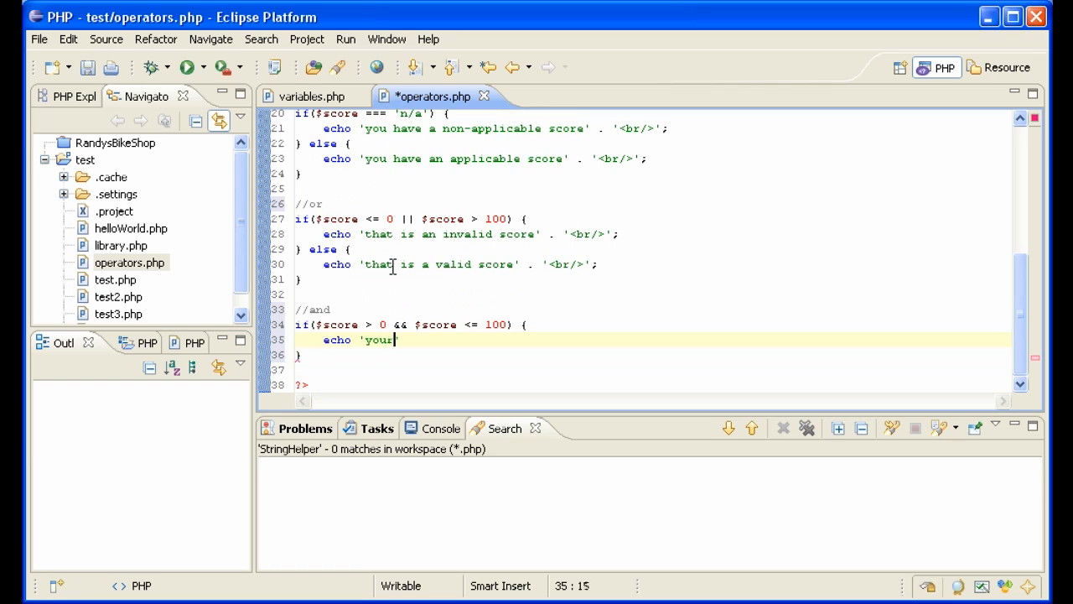
{"action": "type", "text": "score i"}
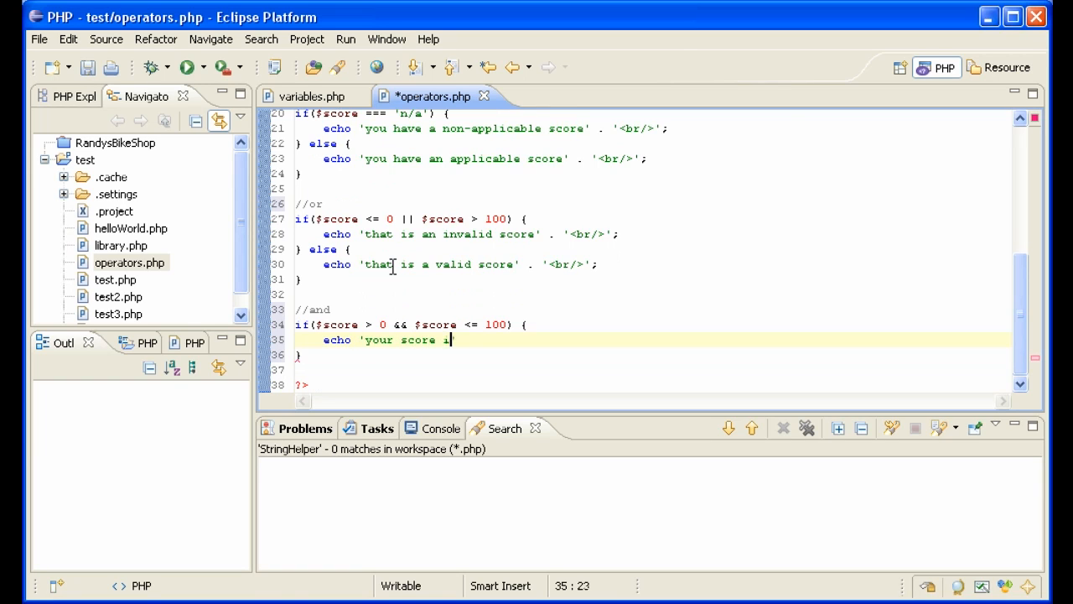
{"action": "type", "text": "s valid';"}
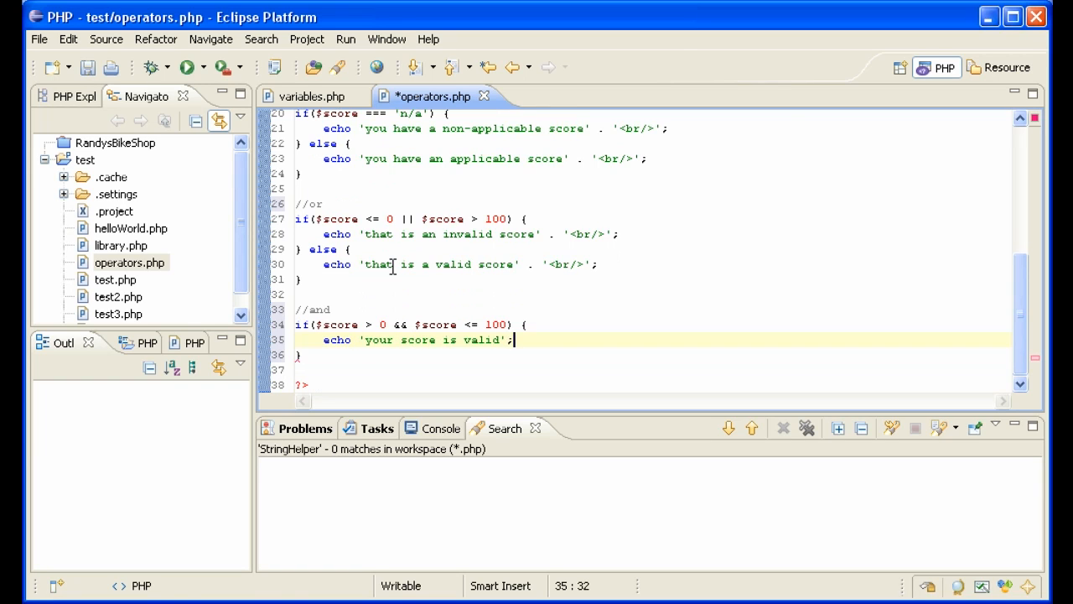
{"action": "type", "text": "else {"}
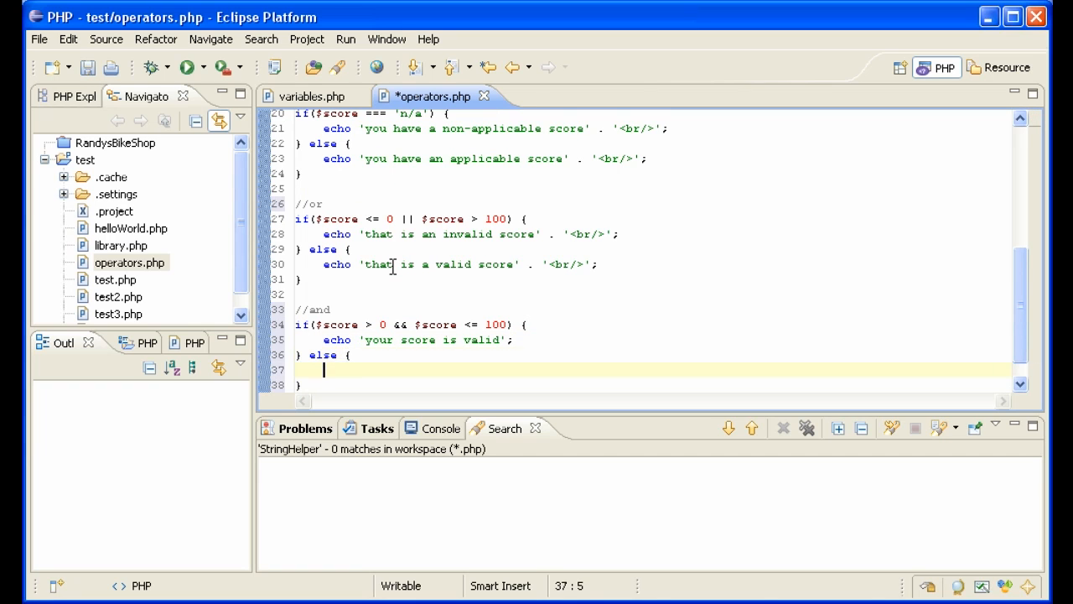
{"action": "type", "text": "echo 'your score is not val"}
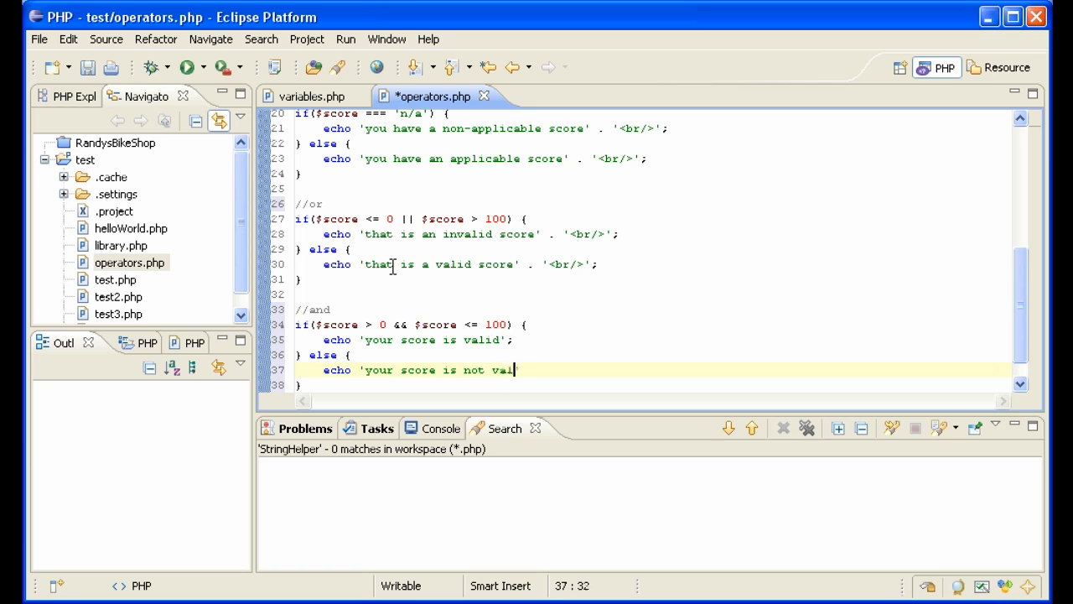
{"action": "type", "text": "id';"}
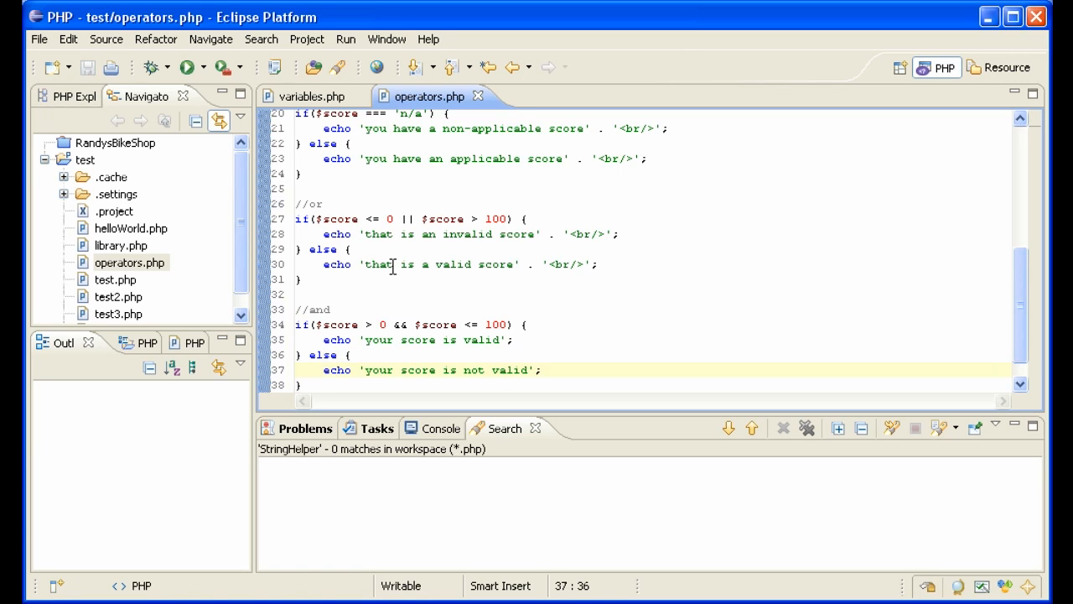
{"action": "key", "text": "Return"}
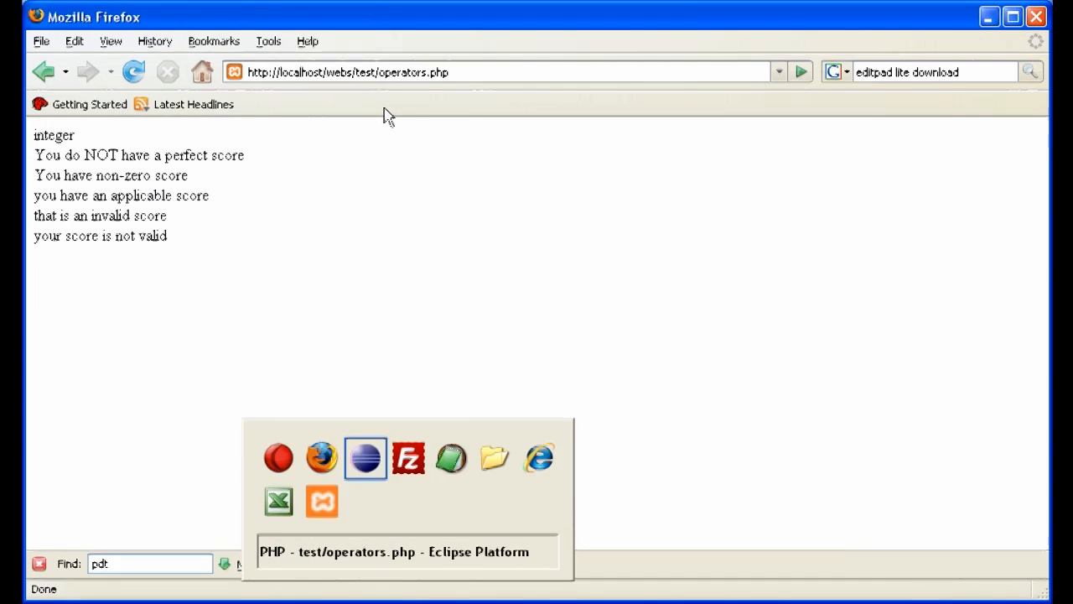
- Return to the Eclipse editor after viewing the Firefox output
{"action": "left_click", "coordinate": [365, 457]}
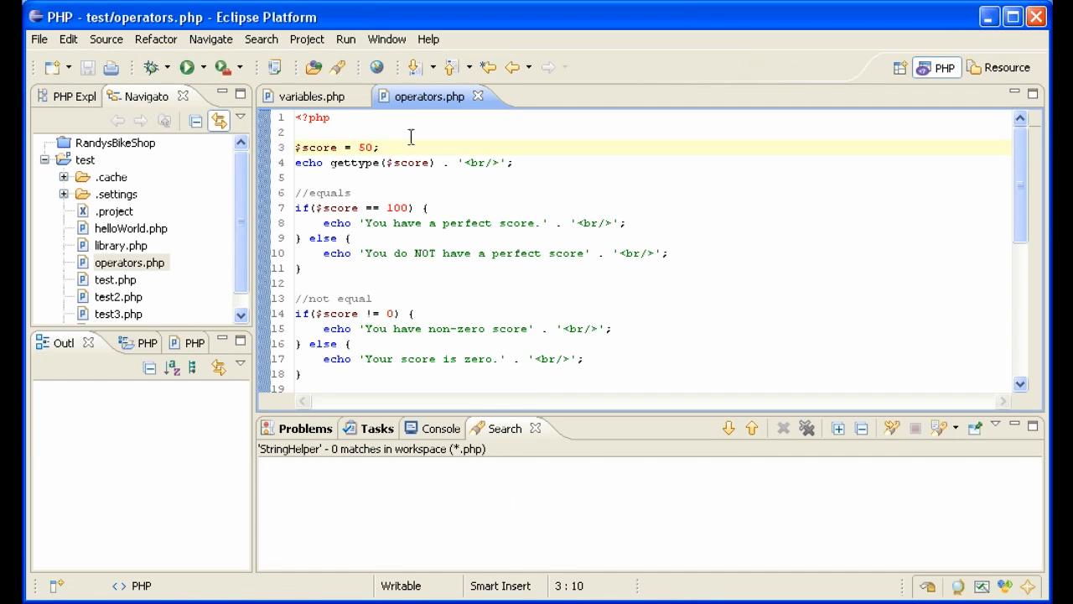
{"action": "mouse_move", "coordinate": [467, 274]}
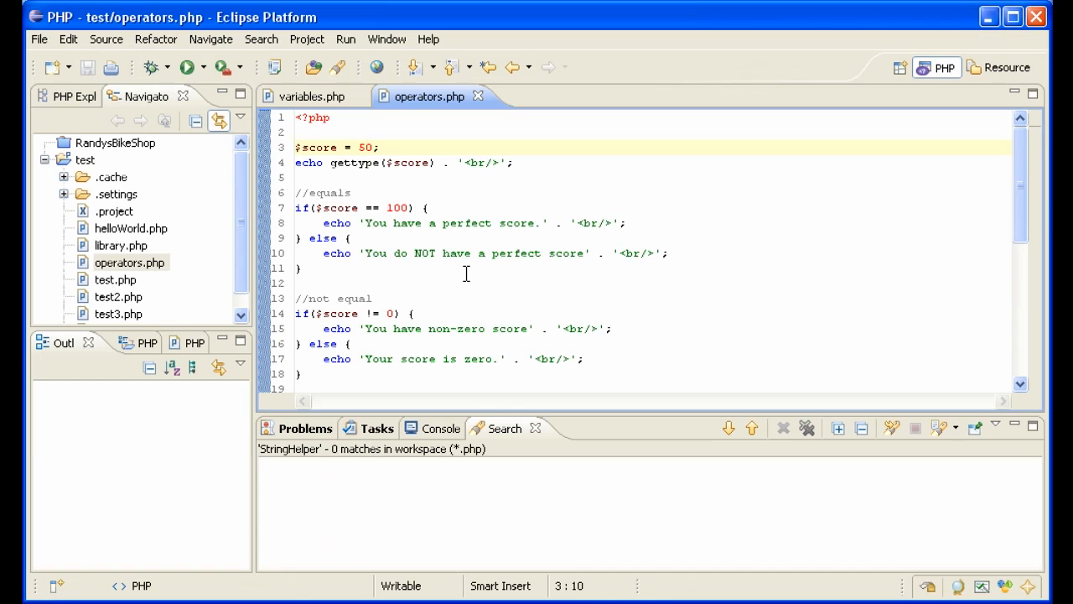
{"action": "mouse_move", "coordinate": [523, 161]}
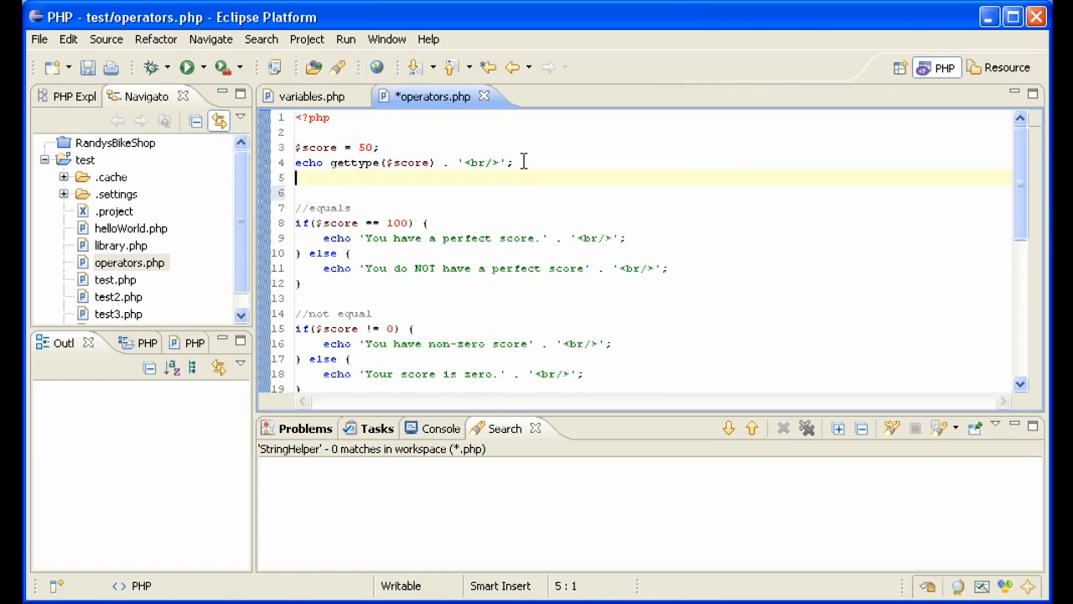
- Add $score++; and echo 'score is ' . $score . '<br/>' to display the score
{"action": "type", "text": "$sco"}
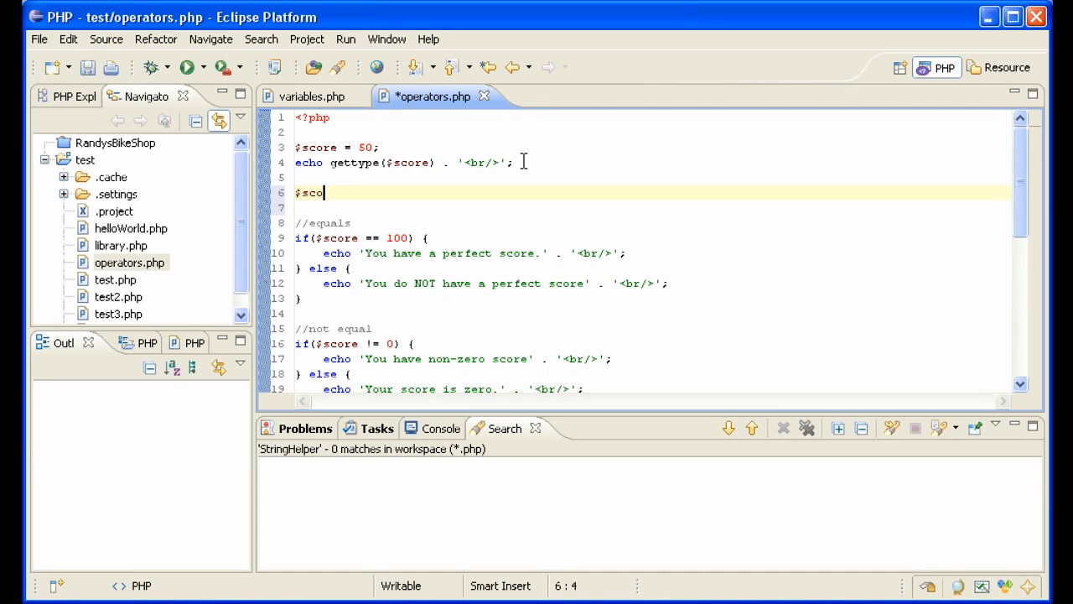
{"action": "type", "text": "re++;"}
{"action": "type", "text": "echo"}
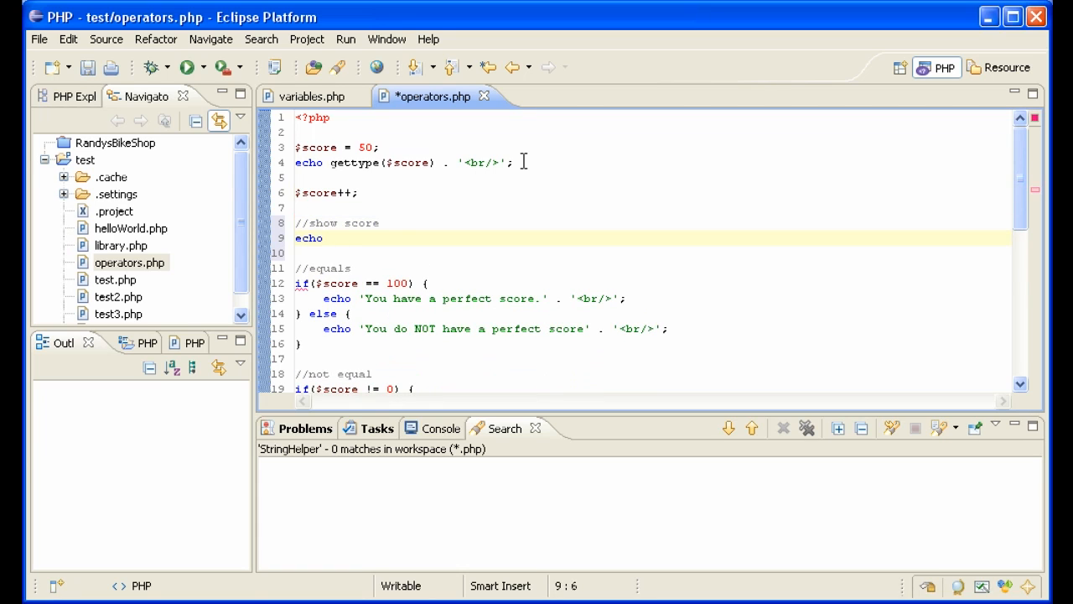
{"action": "type", "text": "'score is ' ."}
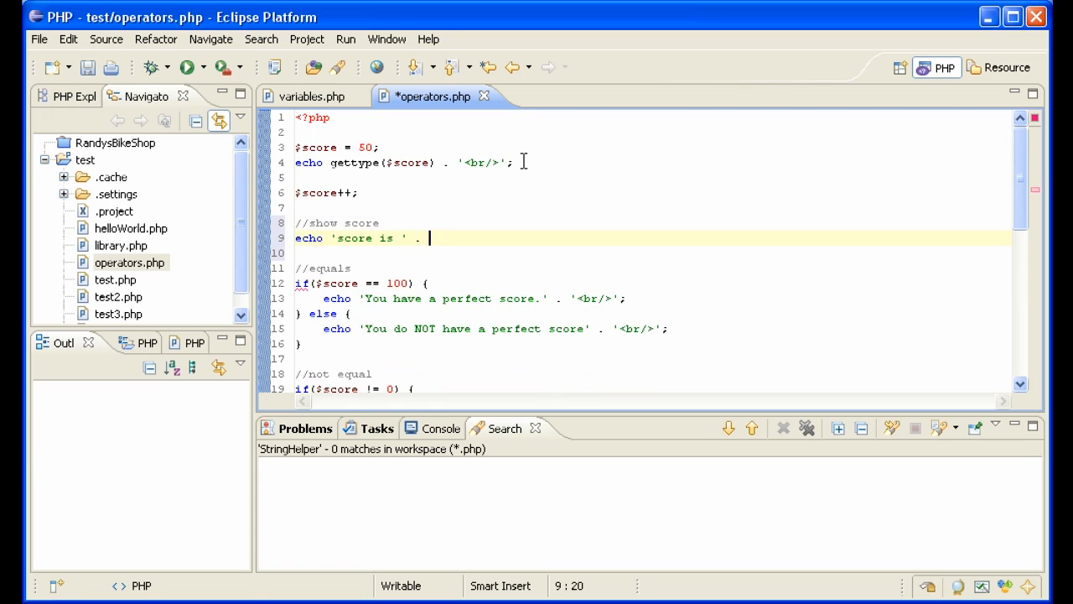
{"action": "type", "text": "$score ."}
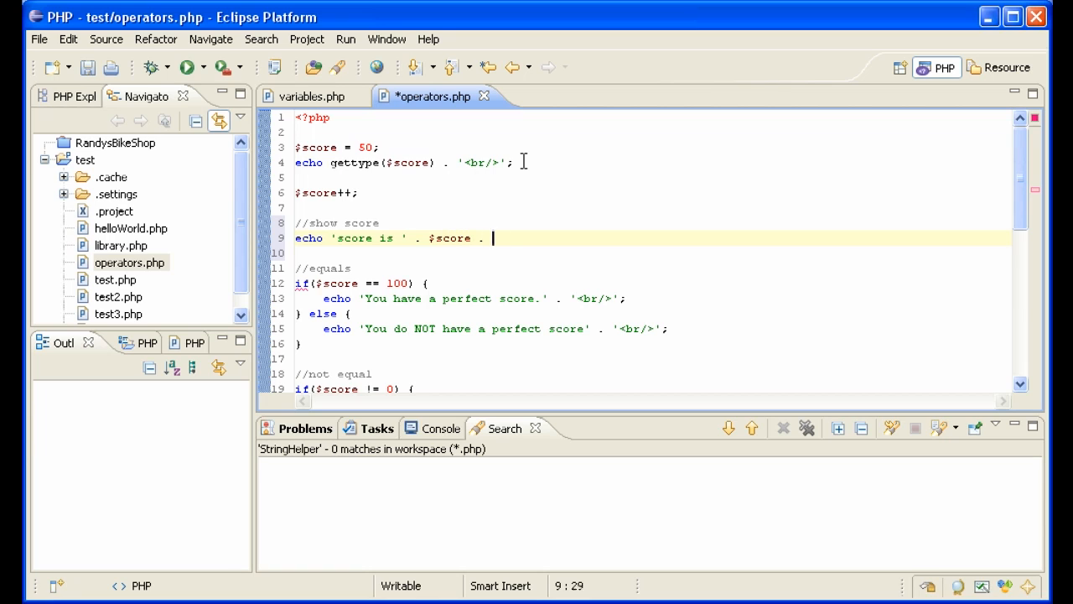
{"action": "type", "text": "'<br/>';"}
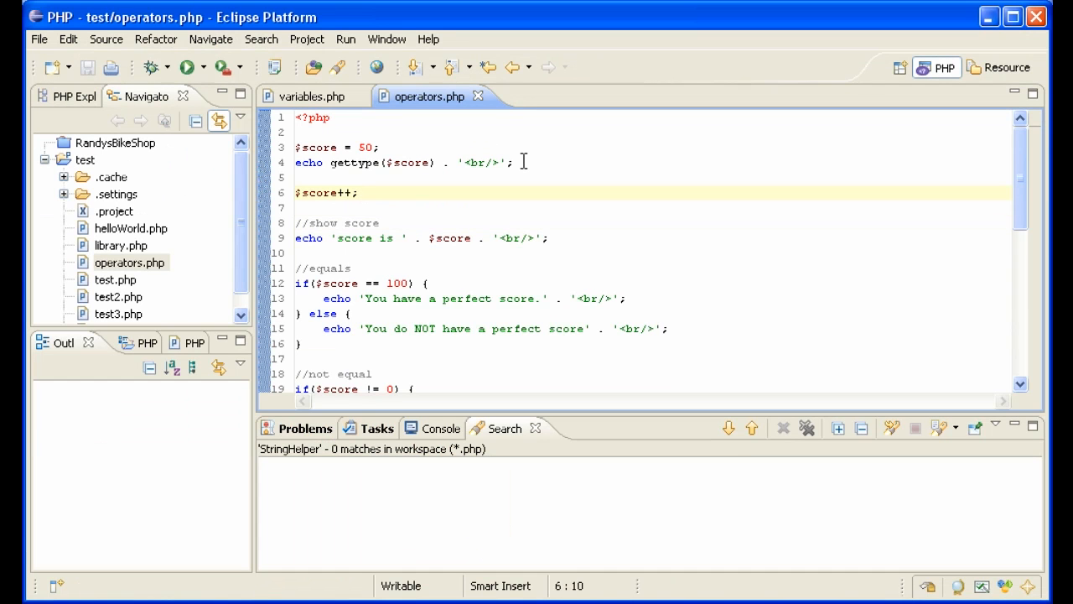
- Add $score--; and $score += 5; on new lines below $score++;
{"action": "type", "text": "$score--;"}
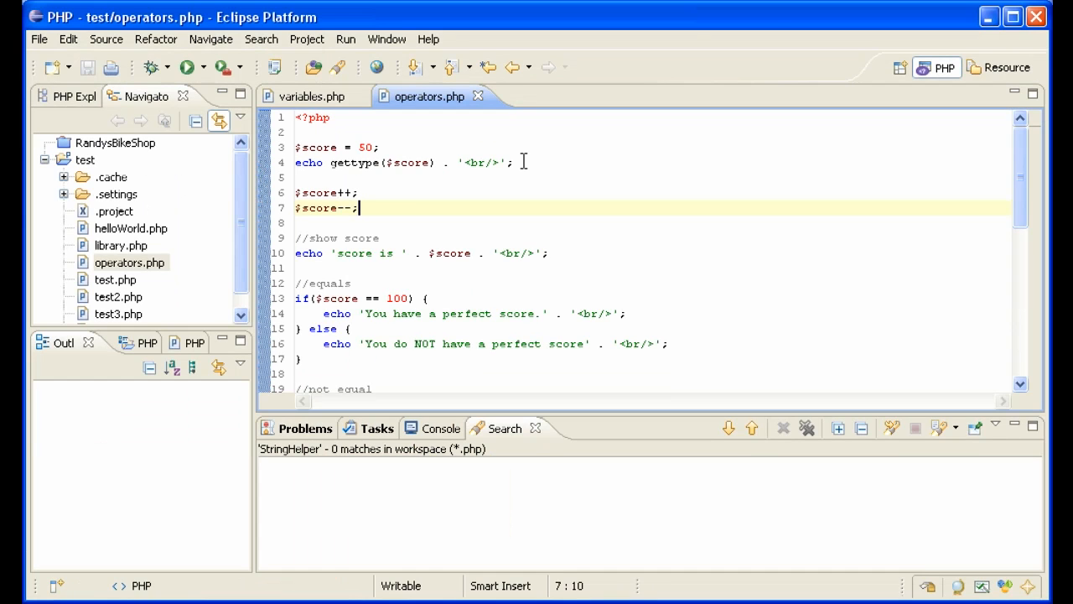
{"action": "type", "text": "$sc"}
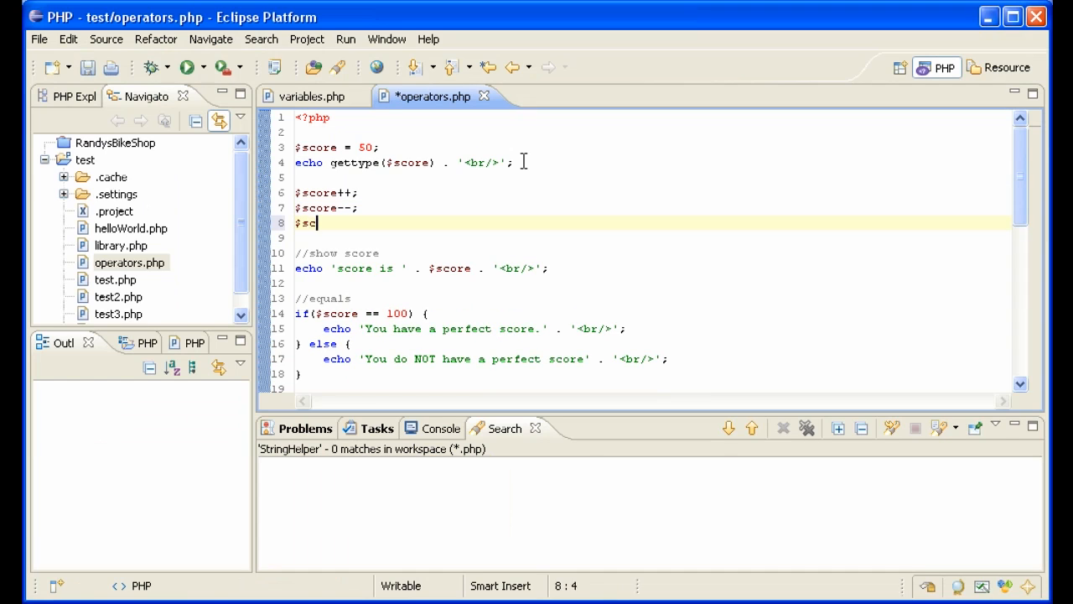
{"action": "type", "text": "ore +"}
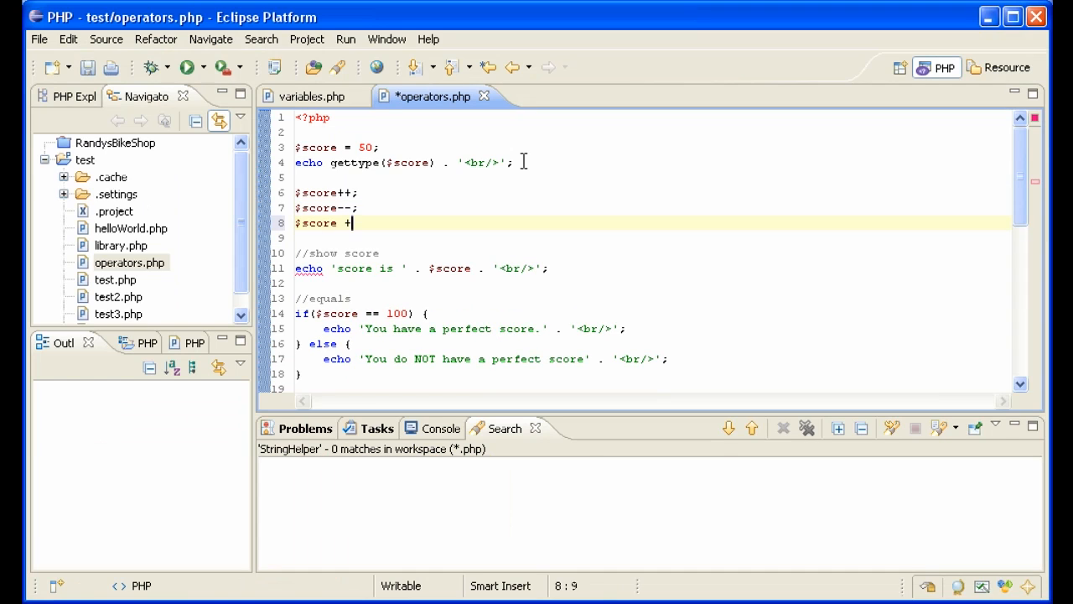
{"action": "type", "text": "= 5;"}
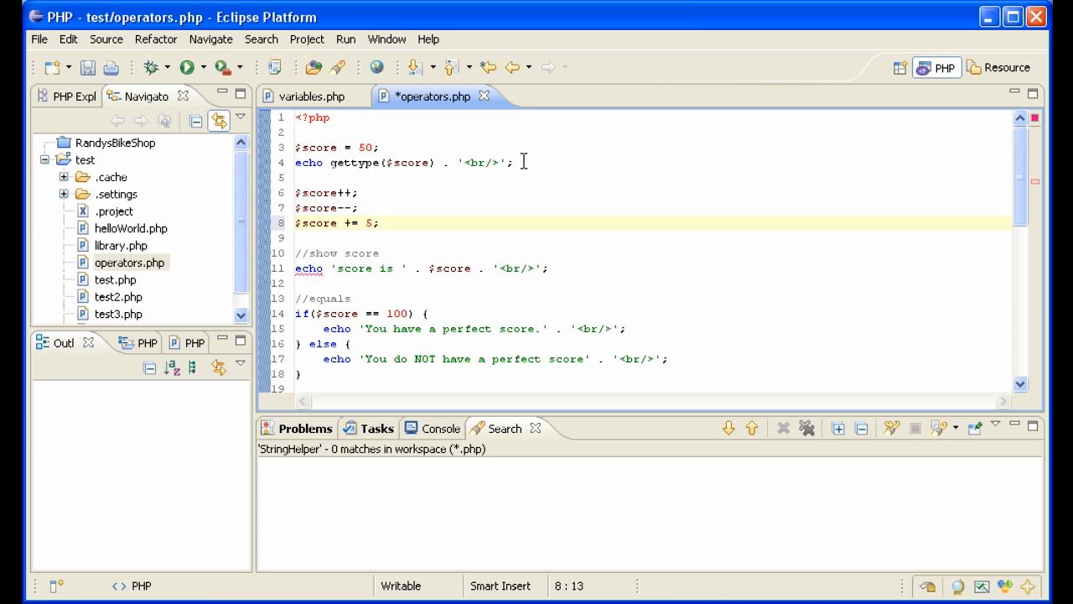